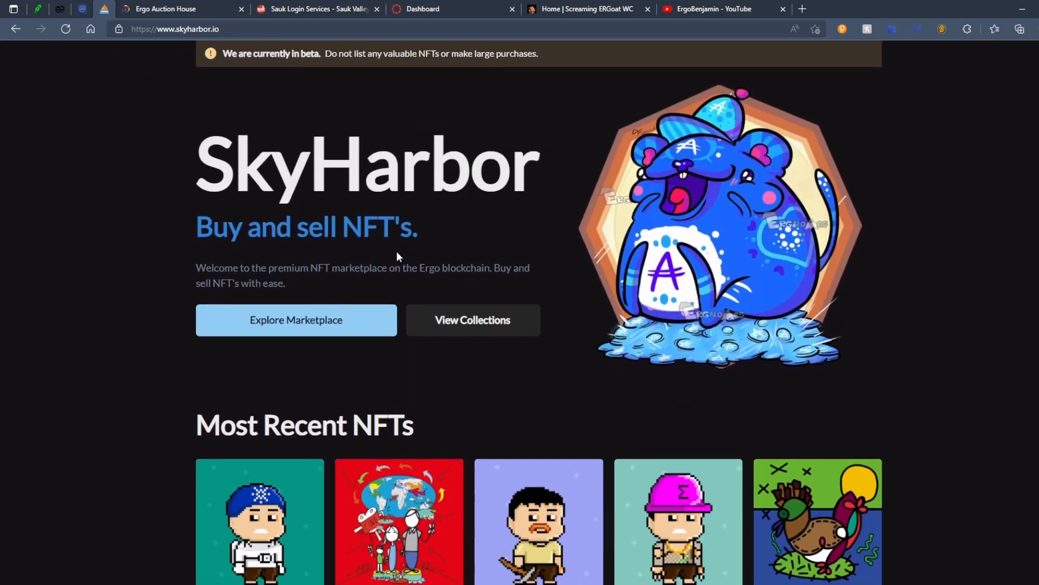
Scroll down the NFT cards and go to the Sigma Village collection page
{"action": "scroll", "scroll_direction": "down", "scroll_amount": 3}
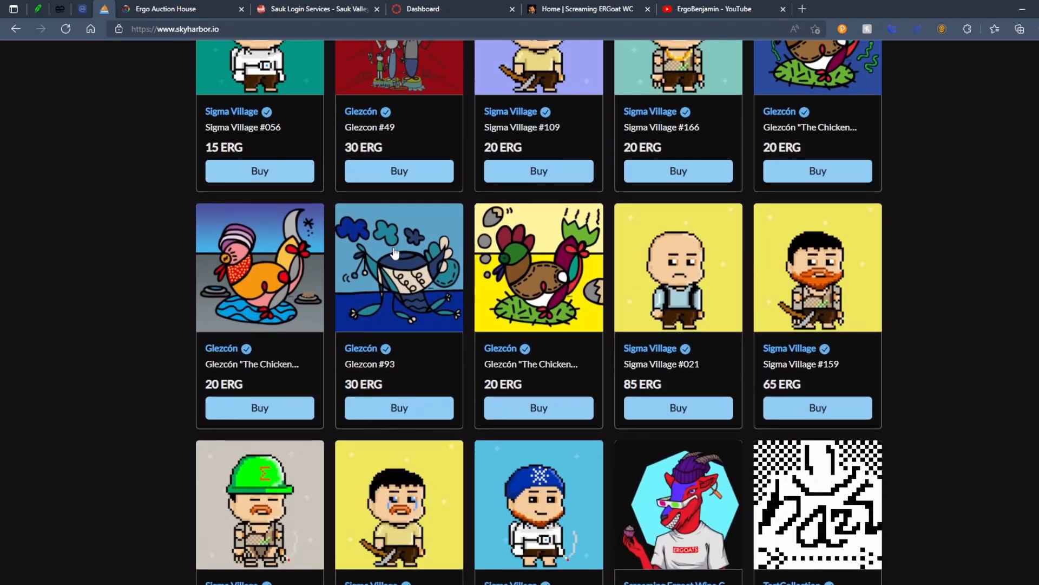
{"action": "scroll", "scroll_direction": "down", "scroll_amount": 3}
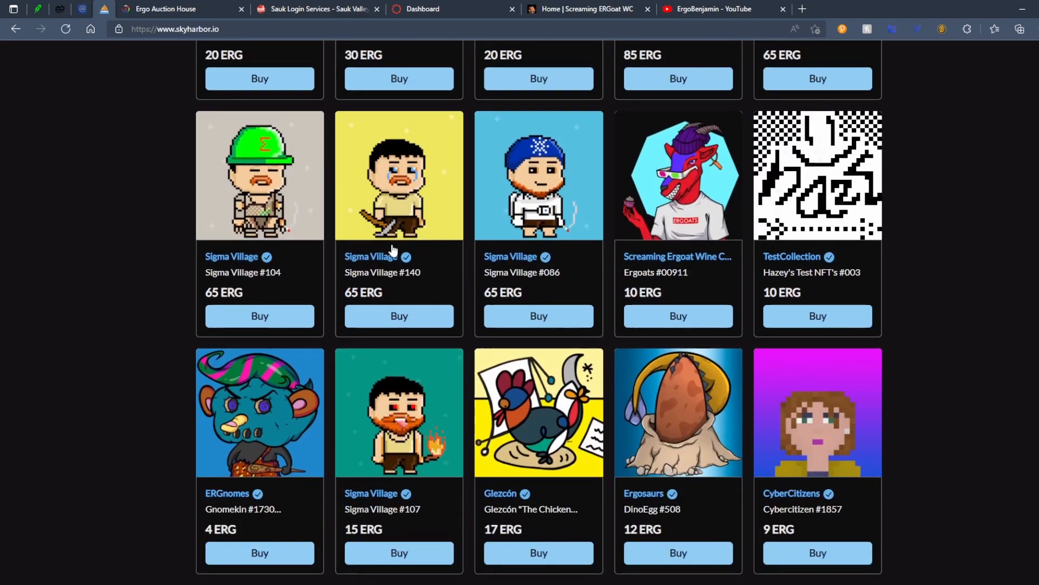
{"action": "scroll", "scroll_direction": "down", "scroll_amount": 3}
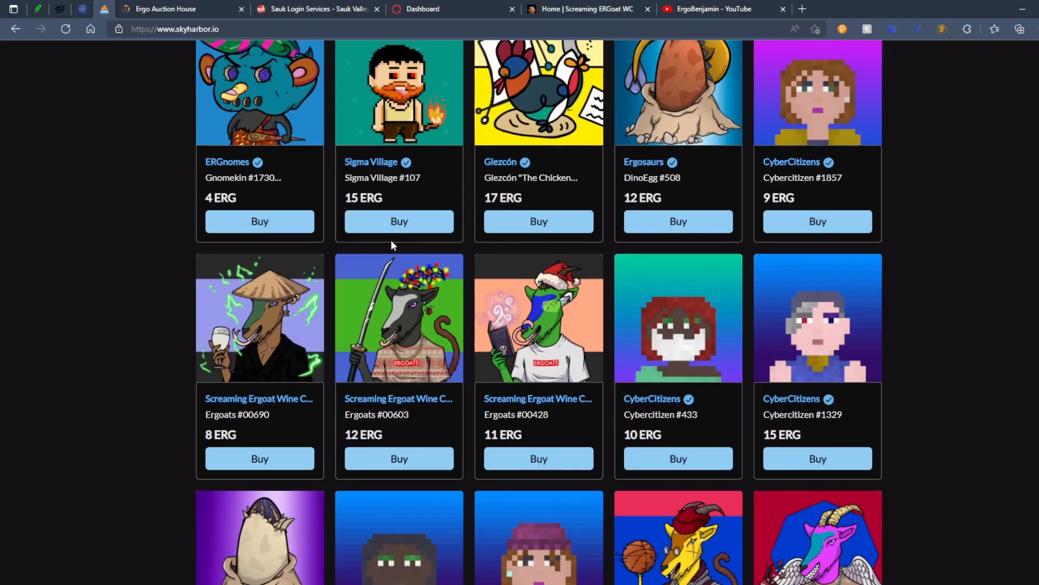
{"action": "scroll", "scroll_direction": "down", "scroll_amount": 3}
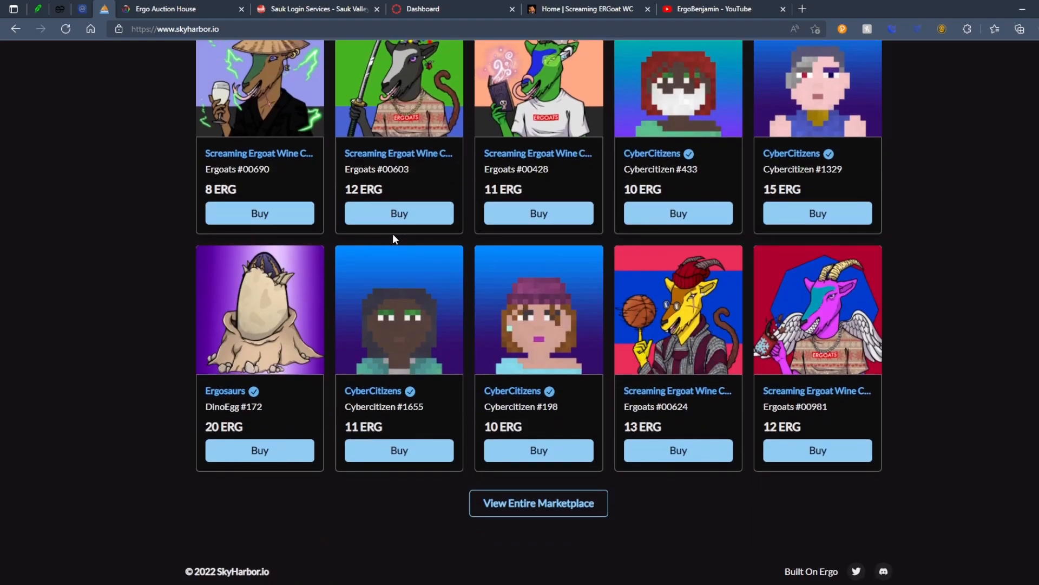
{"action": "mouse_move", "coordinate": [390, 235]}
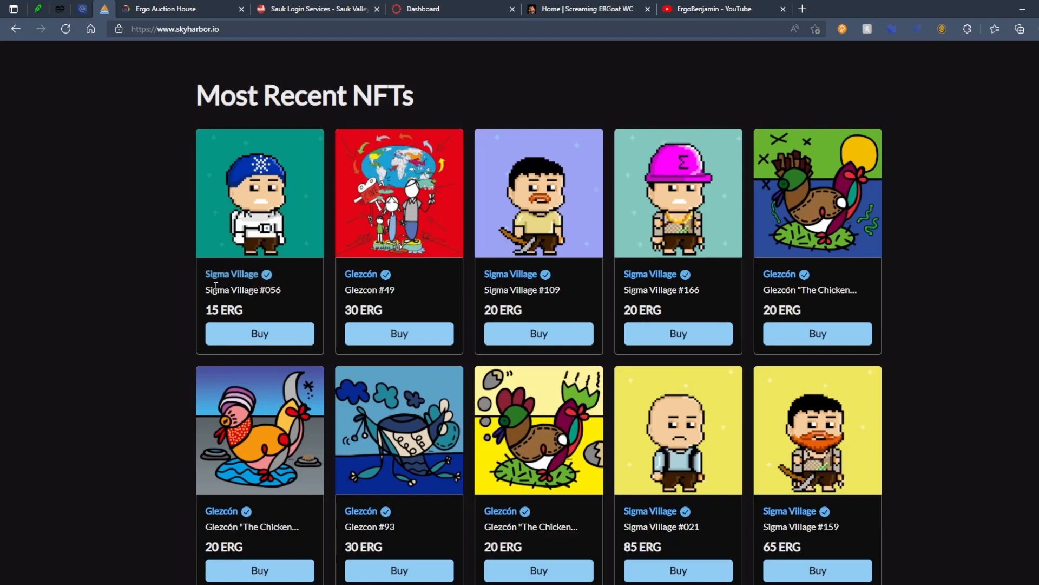
{"action": "left_click", "coordinate": [231, 274]}
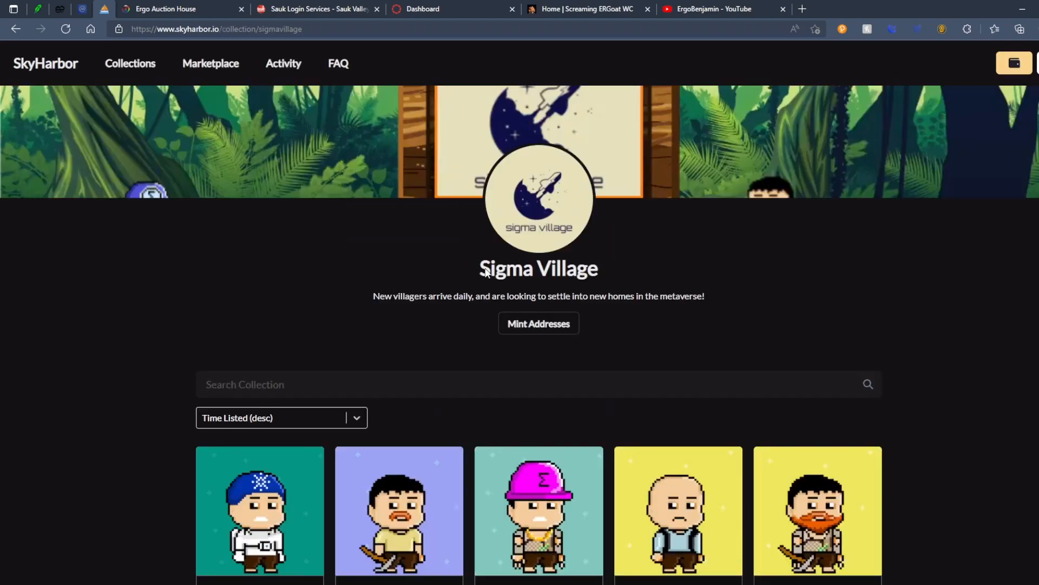
Browse the Sigma Village listings and reveal the collection's mint addresses
{"action": "scroll", "scroll_direction": "down", "scroll_amount": 3}
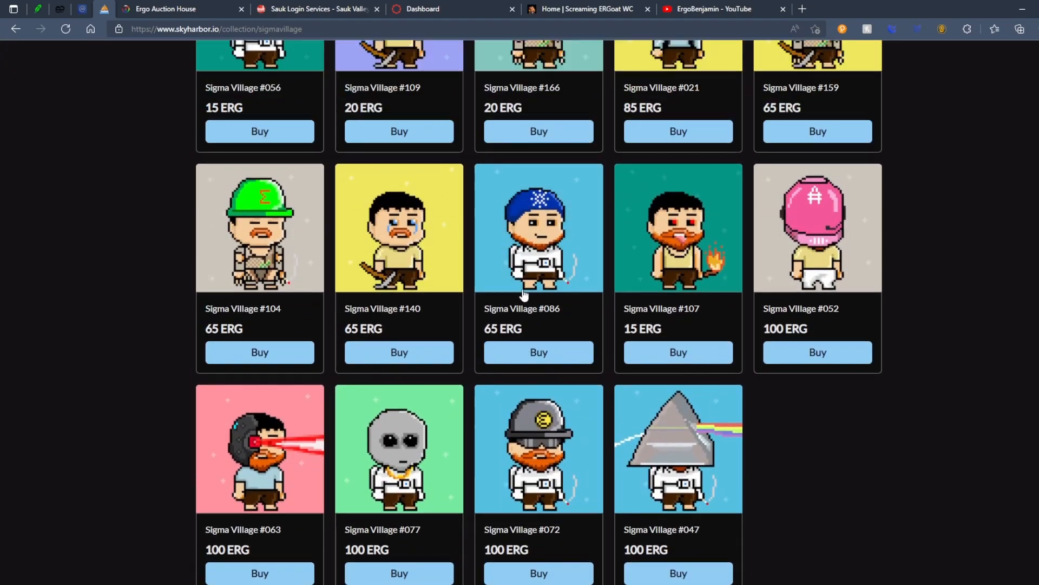
{"action": "scroll", "scroll_direction": "up", "scroll_amount": 3}
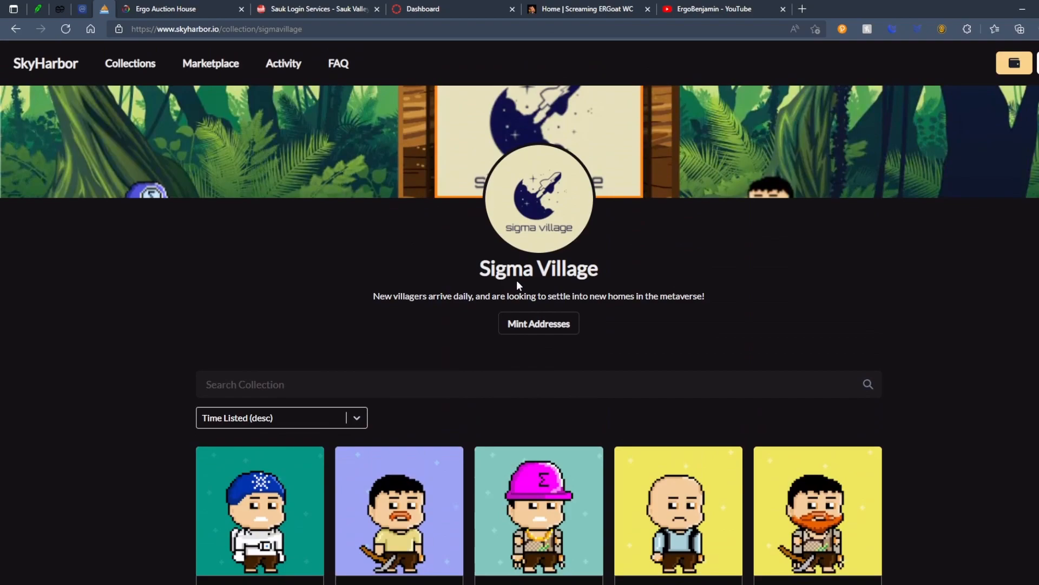
{"action": "left_click", "coordinate": [539, 323]}
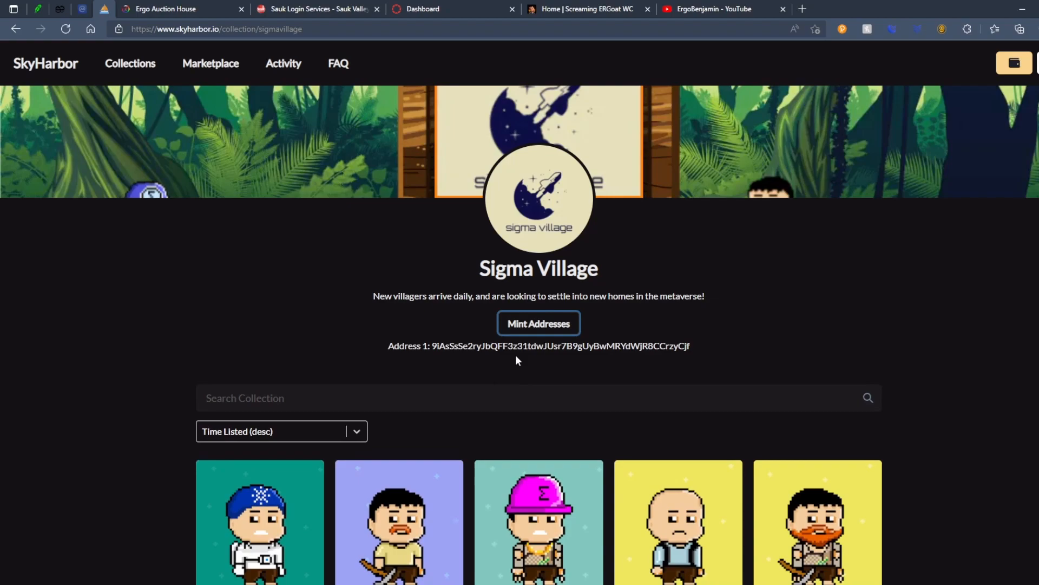
{"action": "mouse_move", "coordinate": [391, 291]}
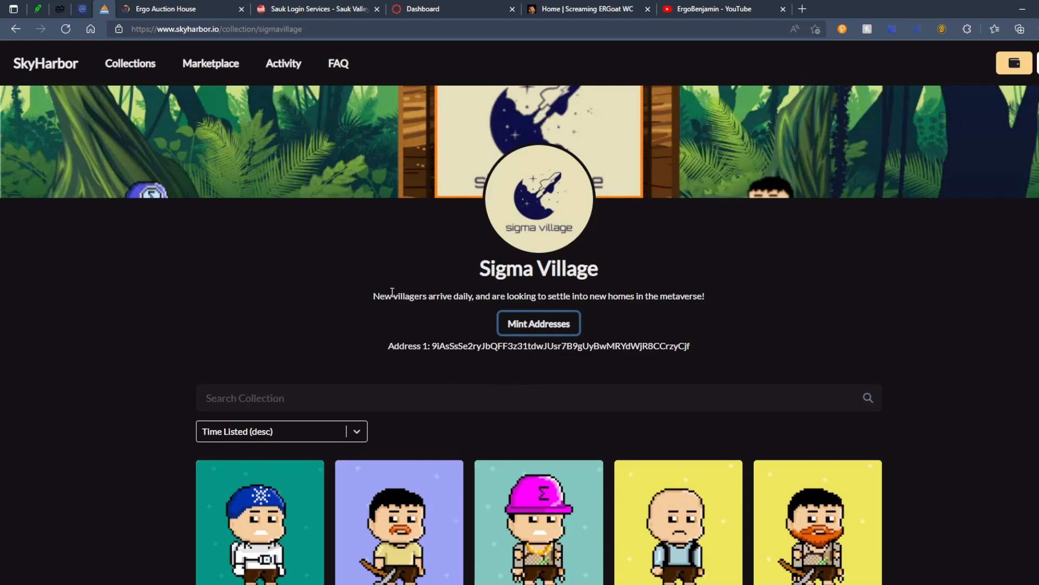
{"action": "mouse_move", "coordinate": [230, 67]}
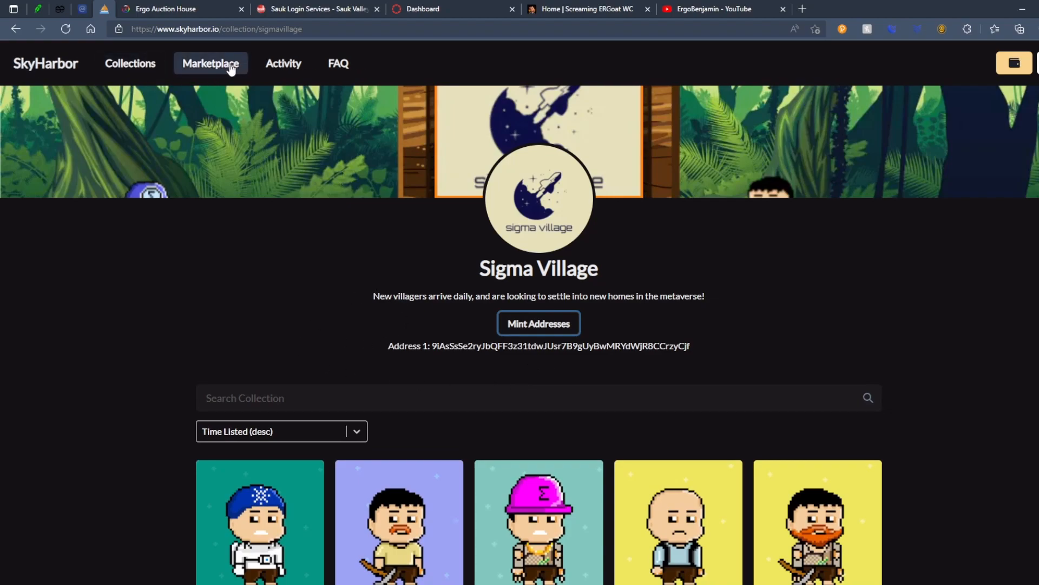
{"action": "mouse_move", "coordinate": [565, 184]}
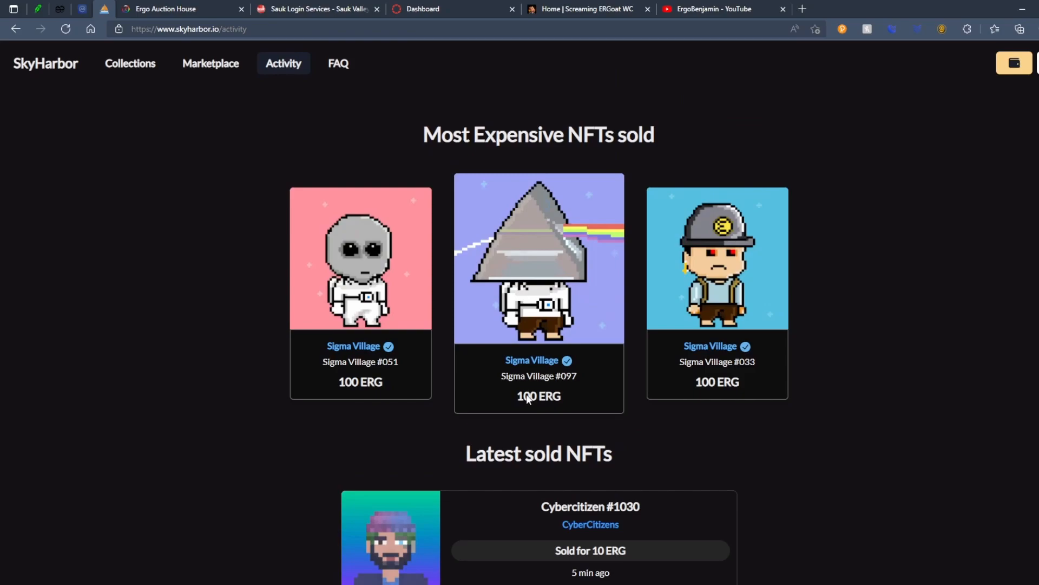
{"action": "mouse_move", "coordinate": [592, 234]}
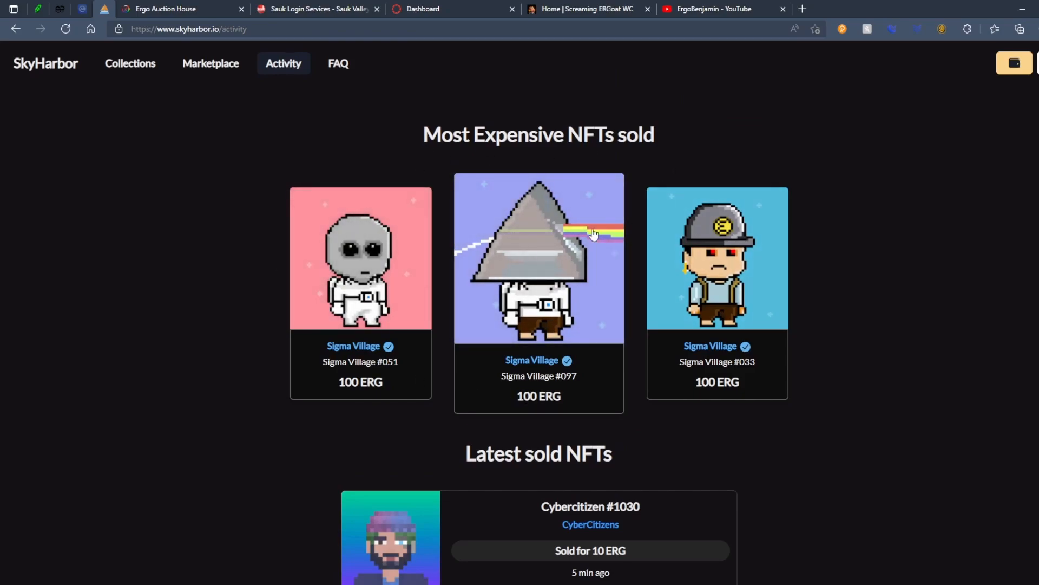
{"action": "mouse_move", "coordinate": [630, 277]}
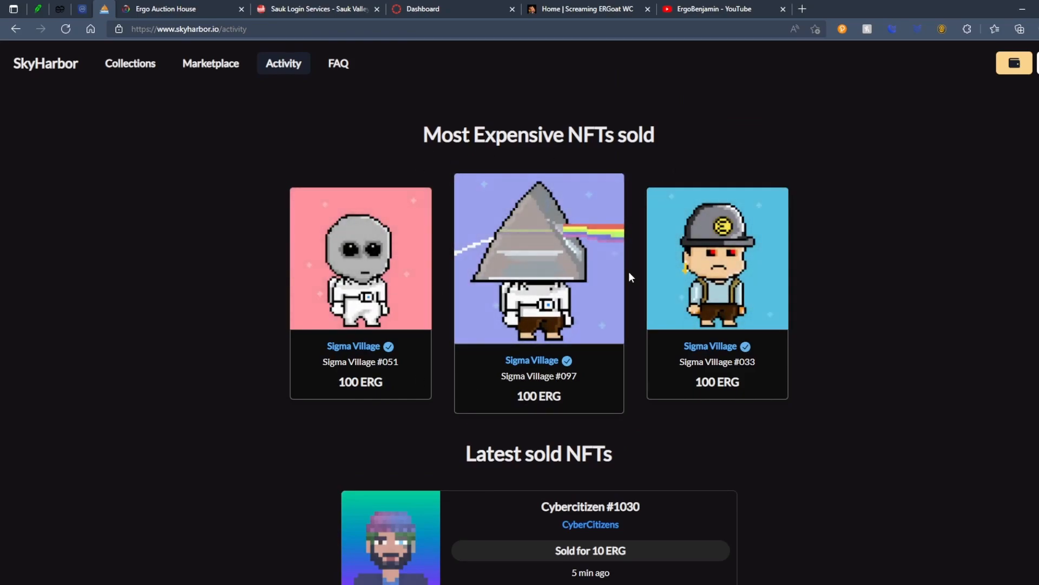
Browse down the Latest sold NFTs list, then return to the top of the Activity page
{"action": "scroll", "scroll_direction": "down", "scroll_amount": 3}
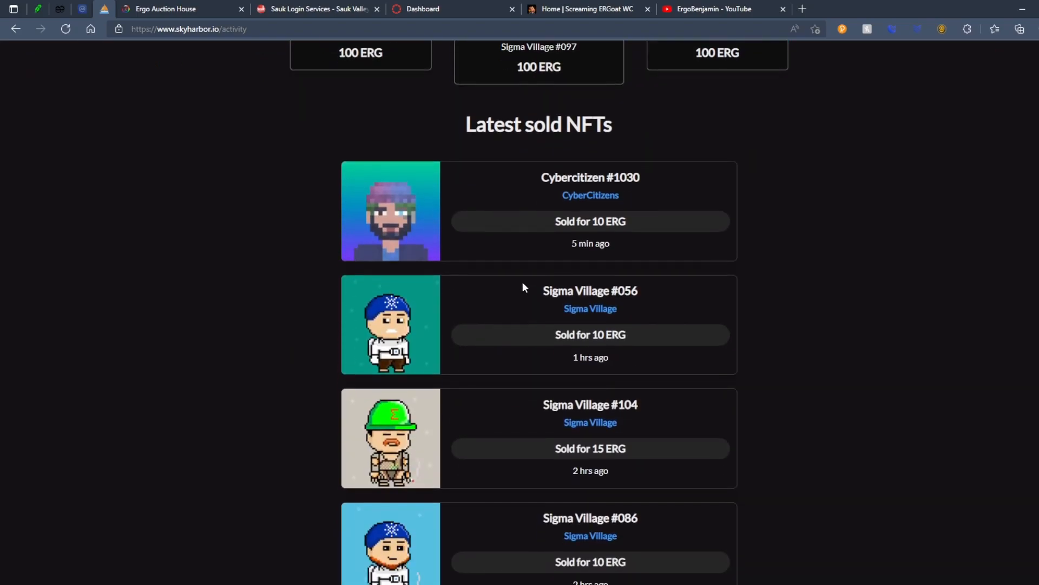
{"action": "mouse_move", "coordinate": [487, 230]}
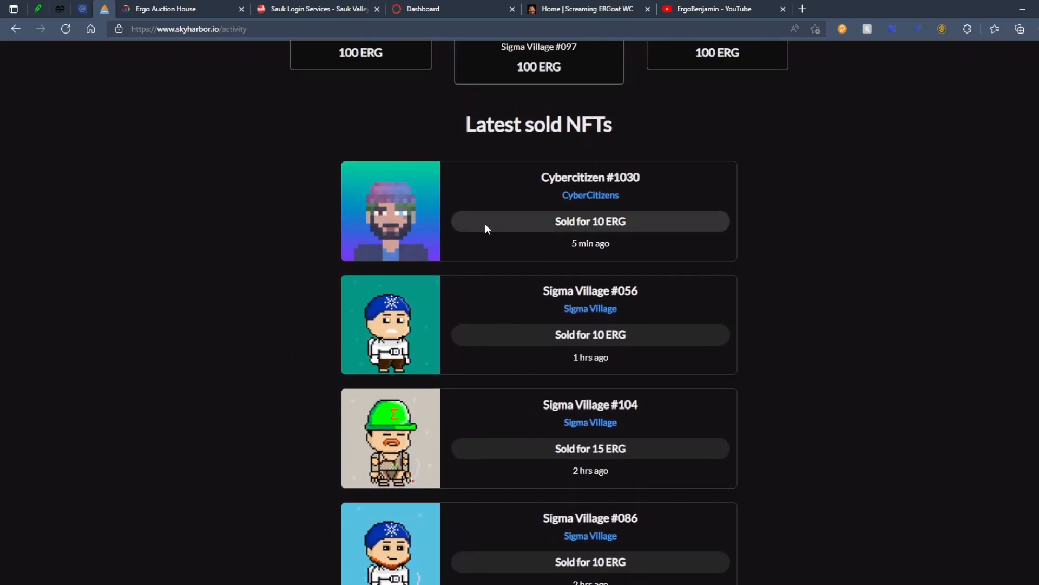
{"action": "mouse_move", "coordinate": [573, 244]}
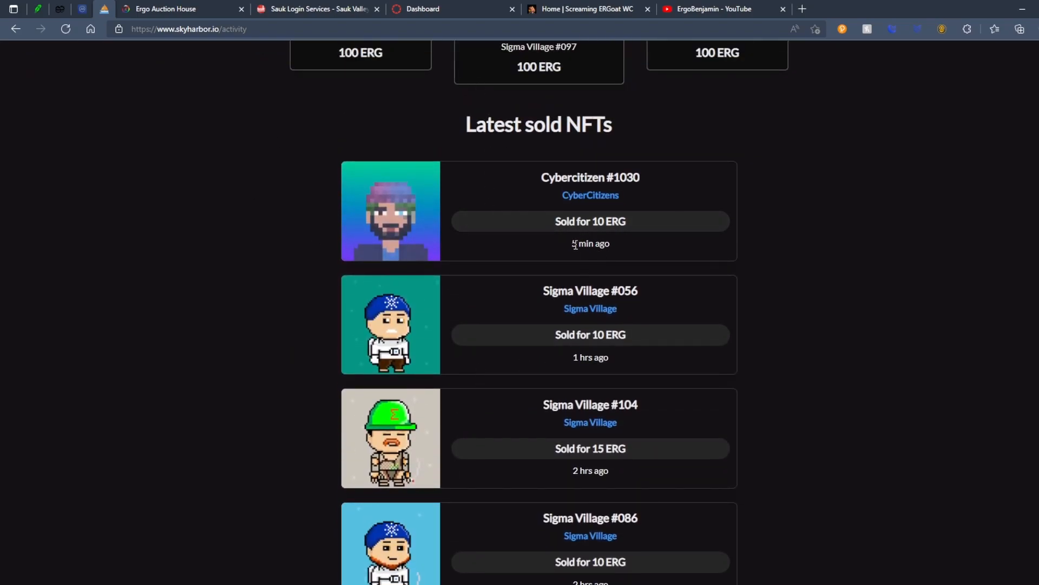
{"action": "scroll", "scroll_direction": "down", "scroll_amount": 3}
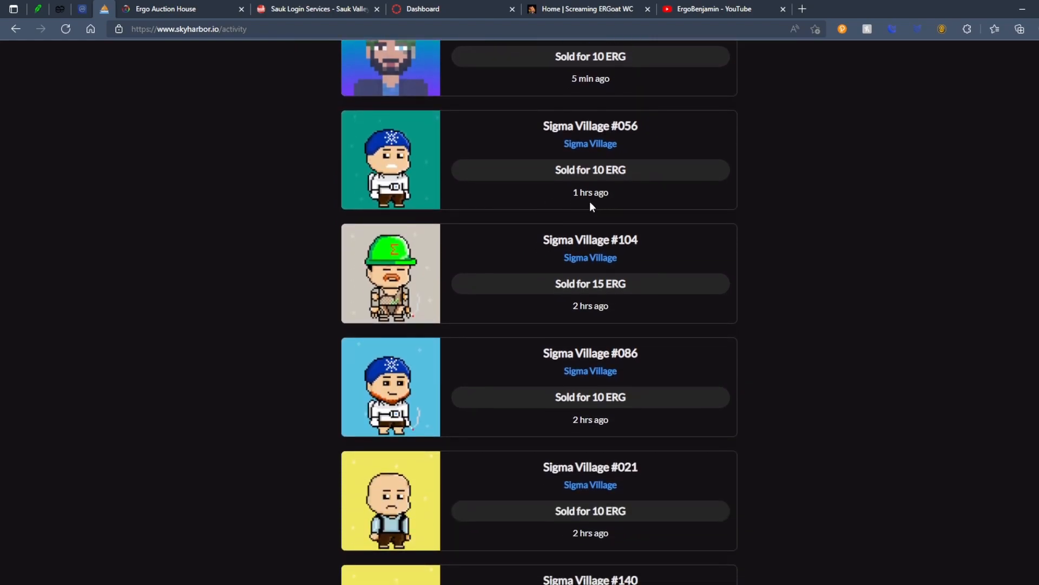
{"action": "scroll", "scroll_direction": "down", "scroll_amount": 3}
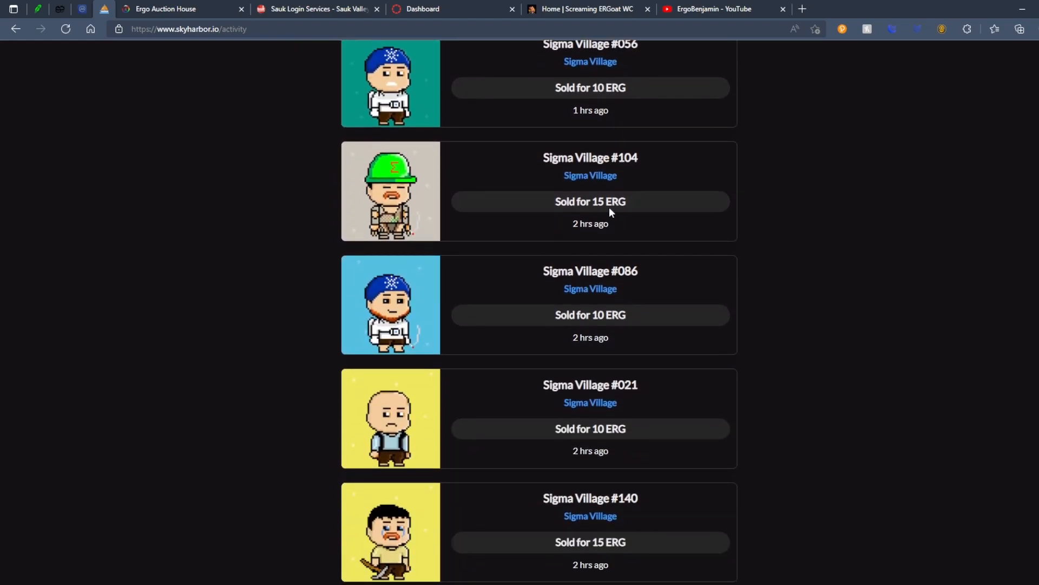
{"action": "scroll", "scroll_direction": "down", "scroll_amount": 3}
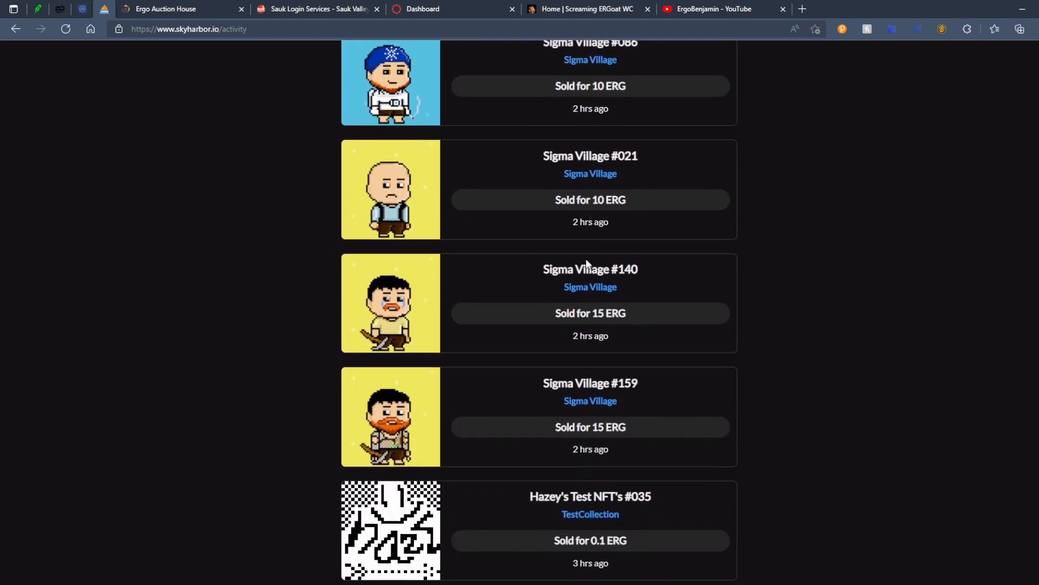
{"action": "scroll", "scroll_direction": "down", "scroll_amount": 3}
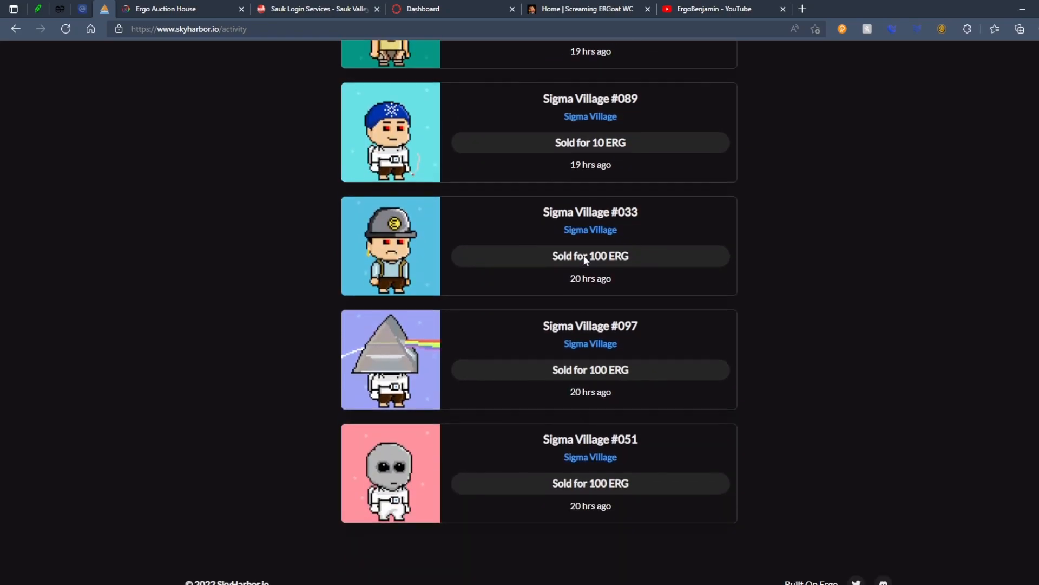
{"action": "scroll", "scroll_direction": "down", "scroll_amount": 3}
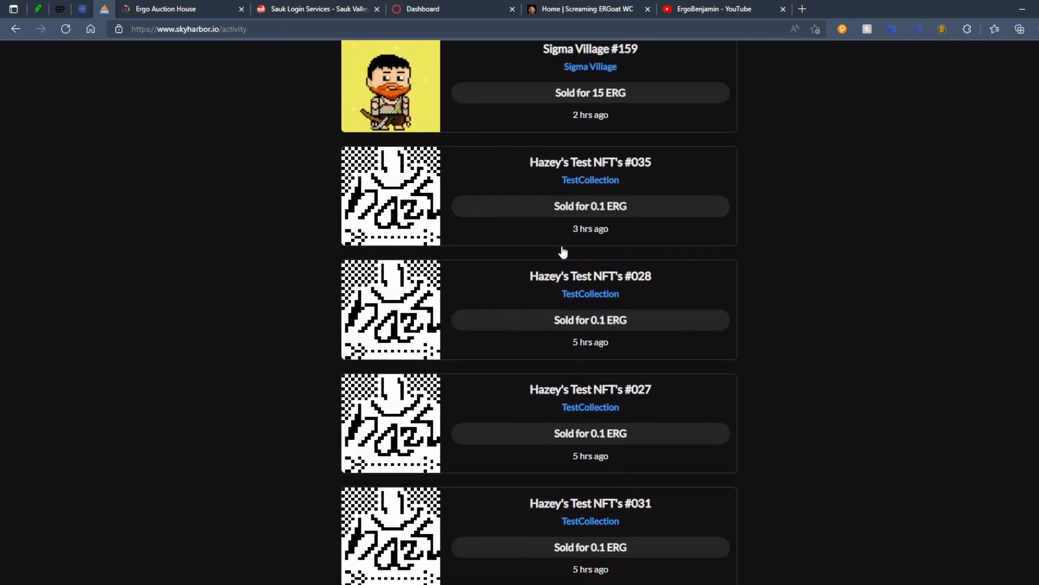
{"action": "left_click", "coordinate": [210, 63]}
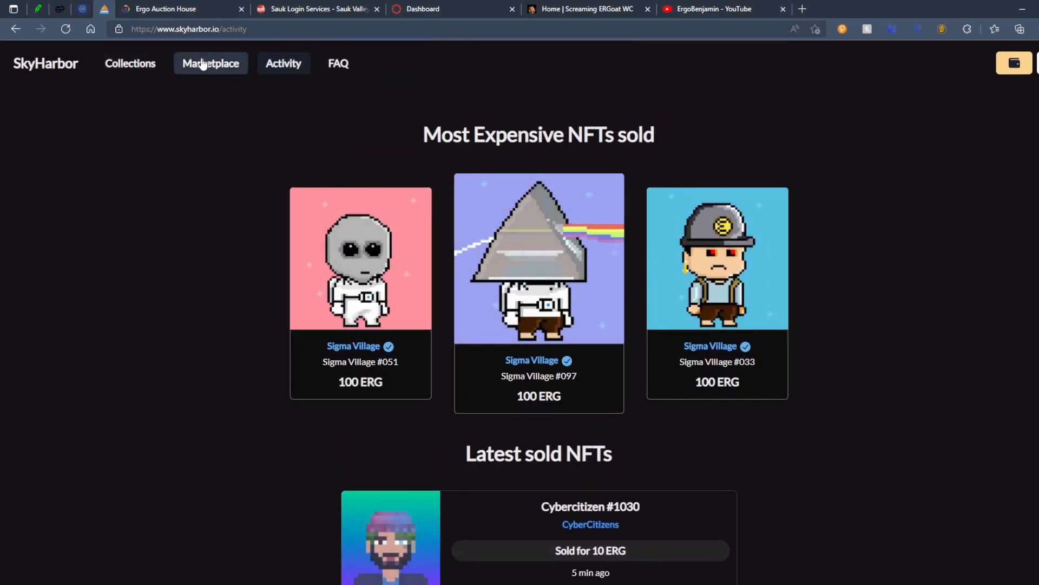
Show the Marketplace listings sorted by Time Listed (desc) and browse down them
{"action": "left_click", "coordinate": [210, 62]}
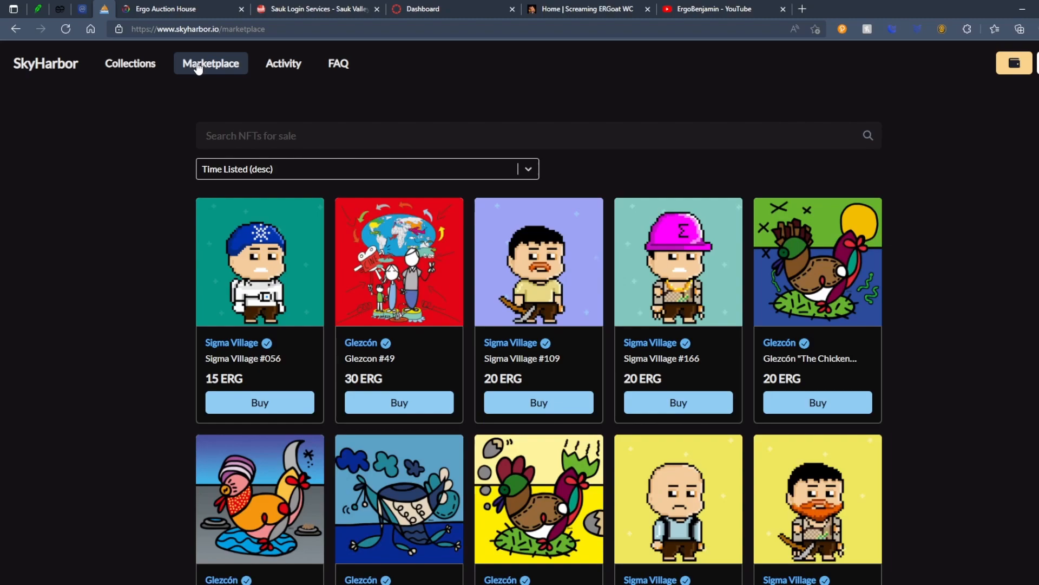
{"action": "mouse_move", "coordinate": [459, 140]}
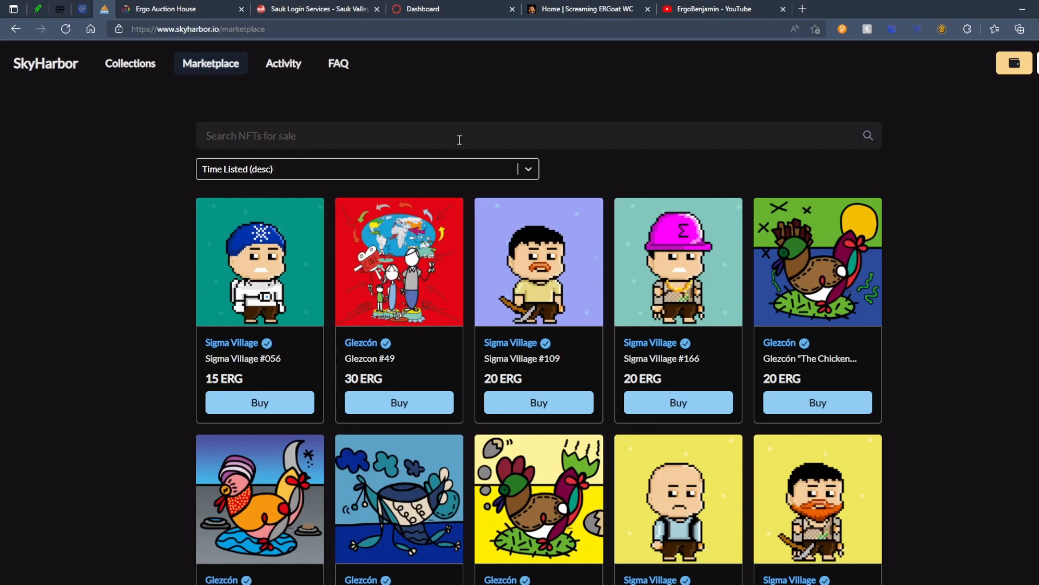
{"action": "mouse_move", "coordinate": [474, 154]}
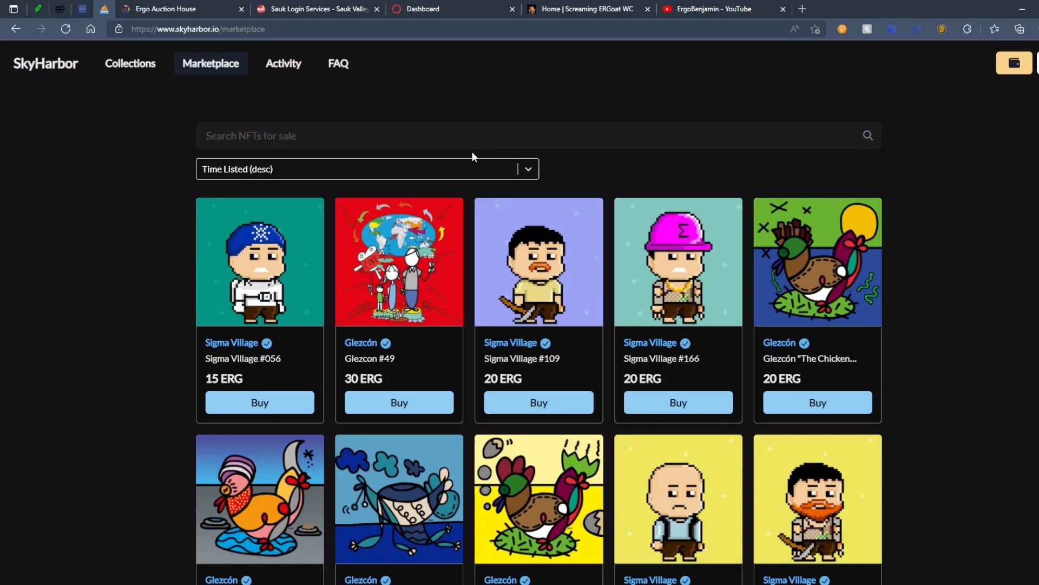
{"action": "mouse_move", "coordinate": [467, 160]}
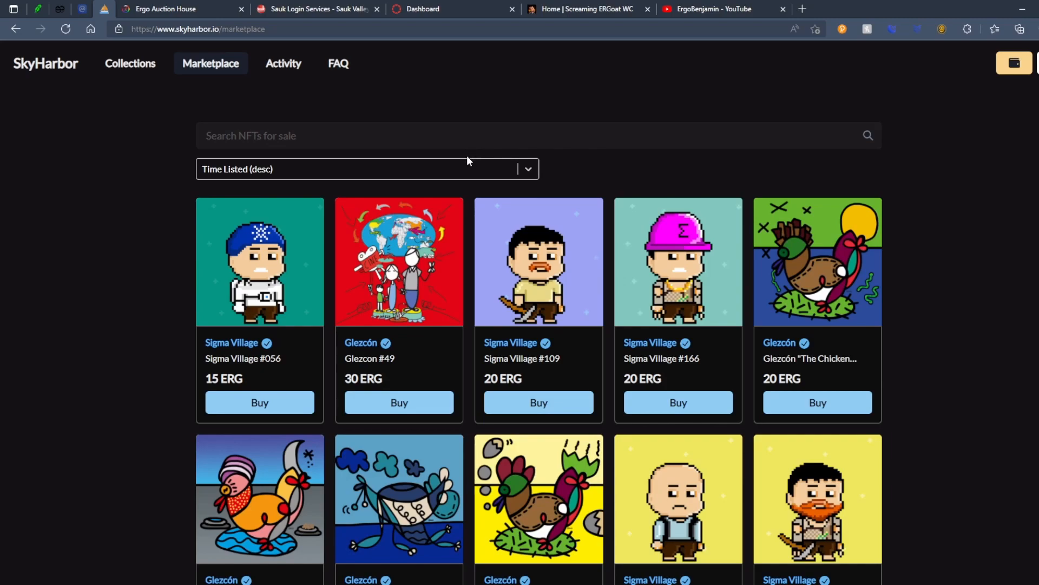
{"action": "mouse_move", "coordinate": [467, 158]}
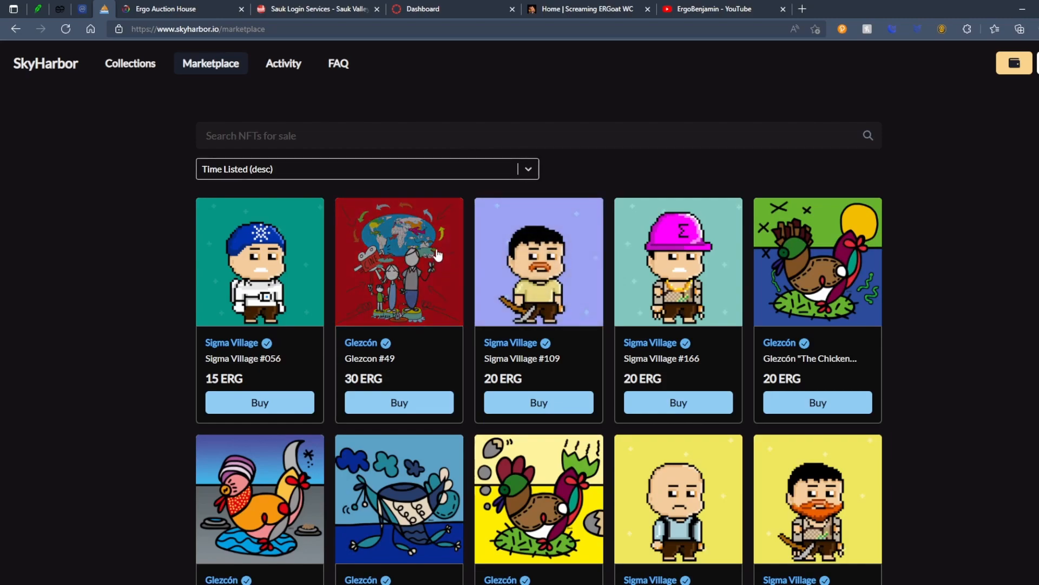
{"action": "mouse_move", "coordinate": [430, 244]}
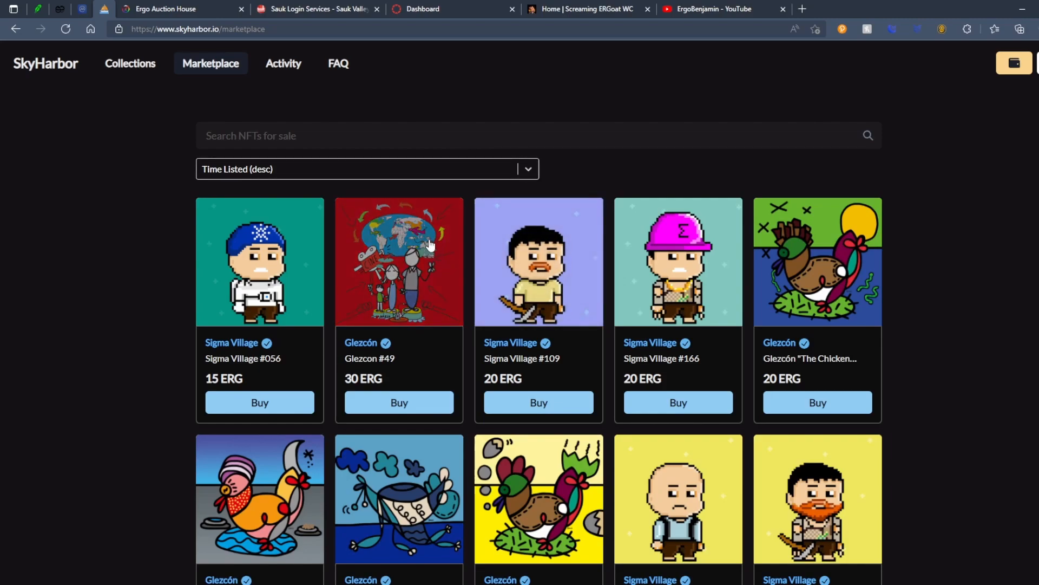
{"action": "scroll", "scroll_direction": "down", "scroll_amount": 3}
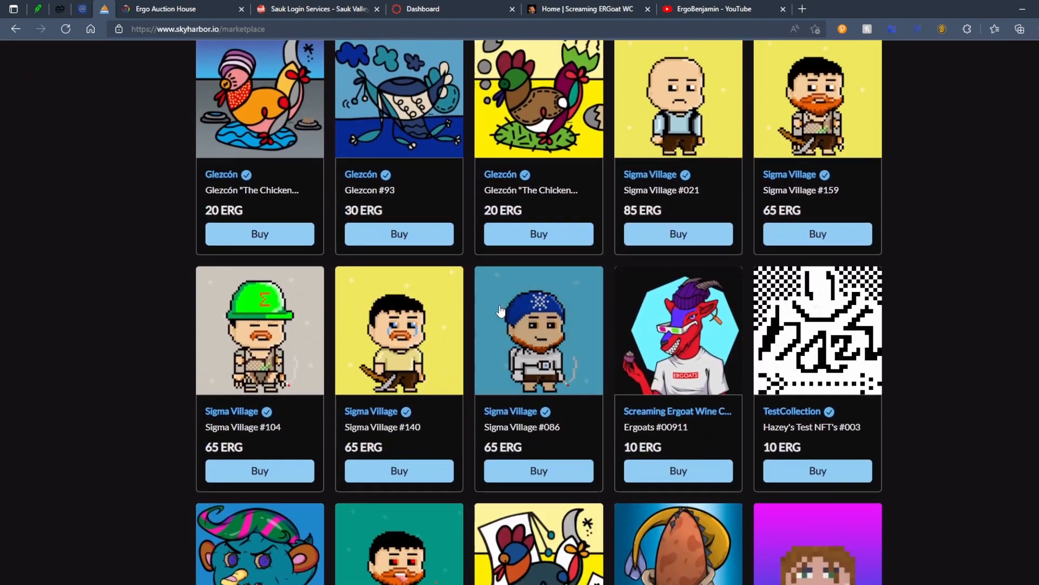
{"action": "scroll", "scroll_direction": "down", "scroll_amount": 3}
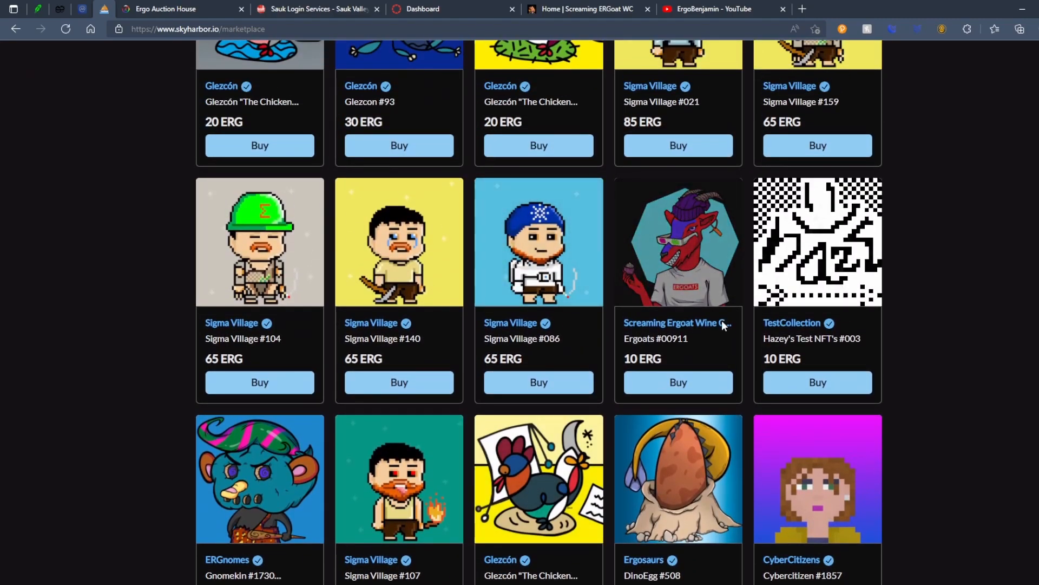
Go to the Screaming Ergoat Wine Club collection page and browse its goat listings
{"action": "left_click", "coordinate": [669, 323]}
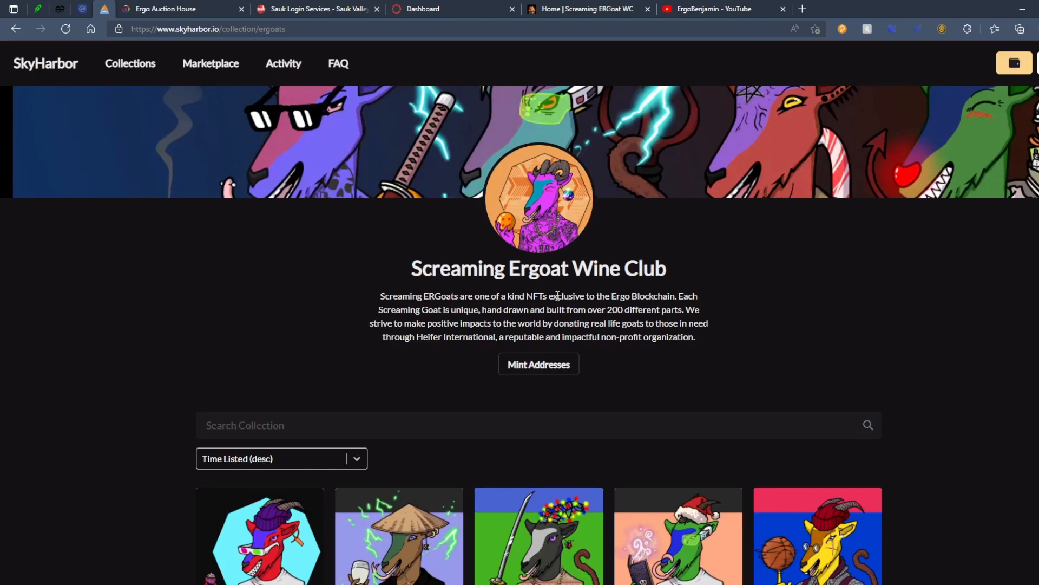
{"action": "scroll", "scroll_direction": "down", "scroll_amount": 3}
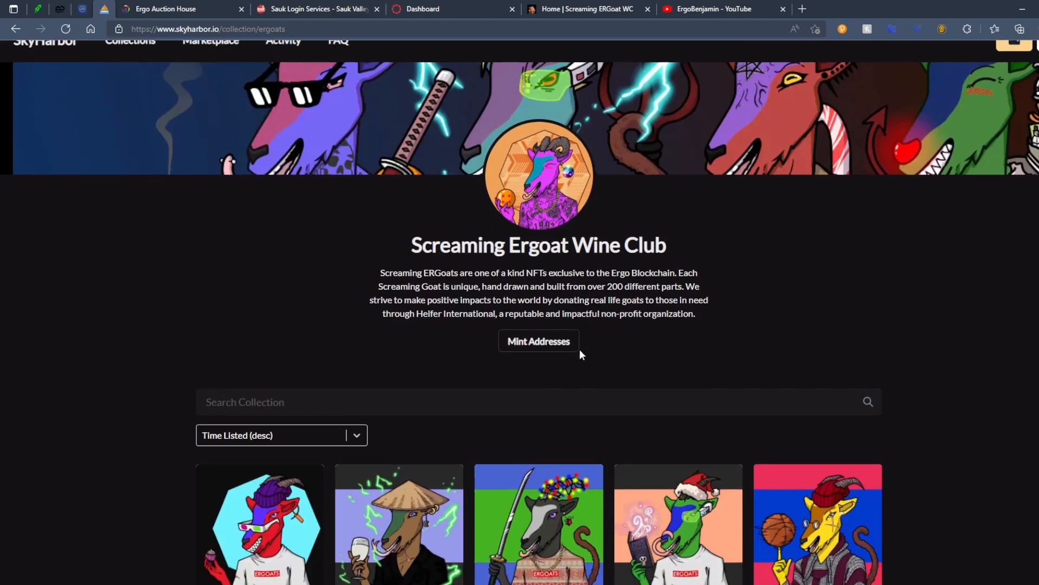
{"action": "scroll", "scroll_direction": "down", "scroll_amount": 3}
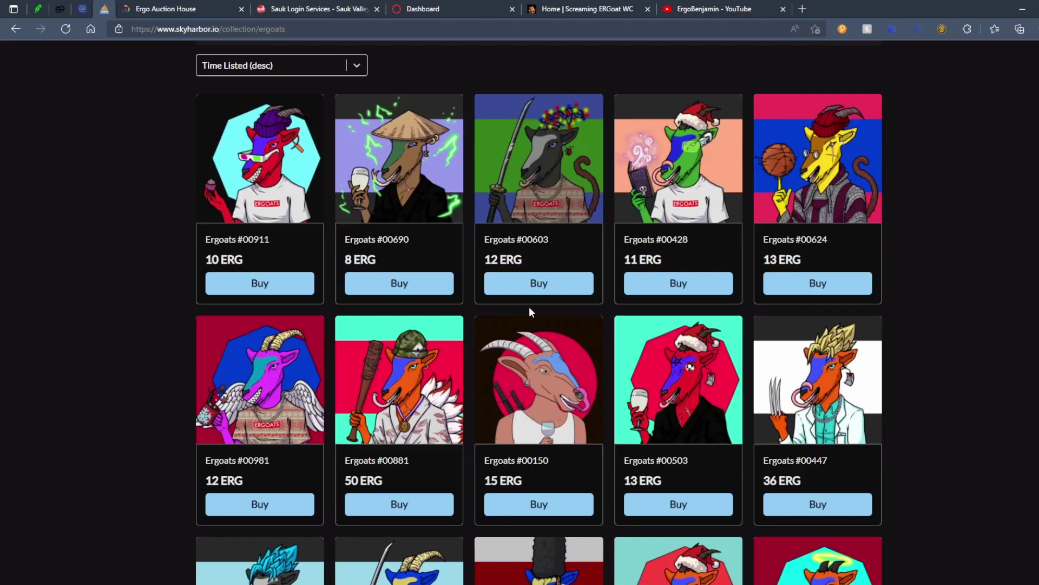
Sort the goats by Price (asc), then Price (desc), and browse the result
{"action": "left_click", "coordinate": [282, 293]}
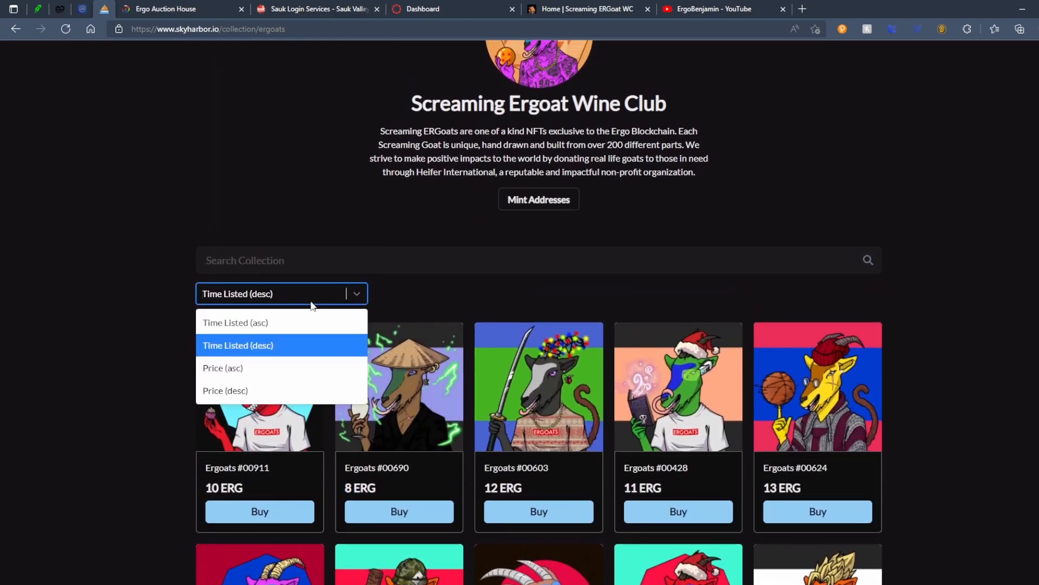
{"action": "left_click", "coordinate": [223, 368]}
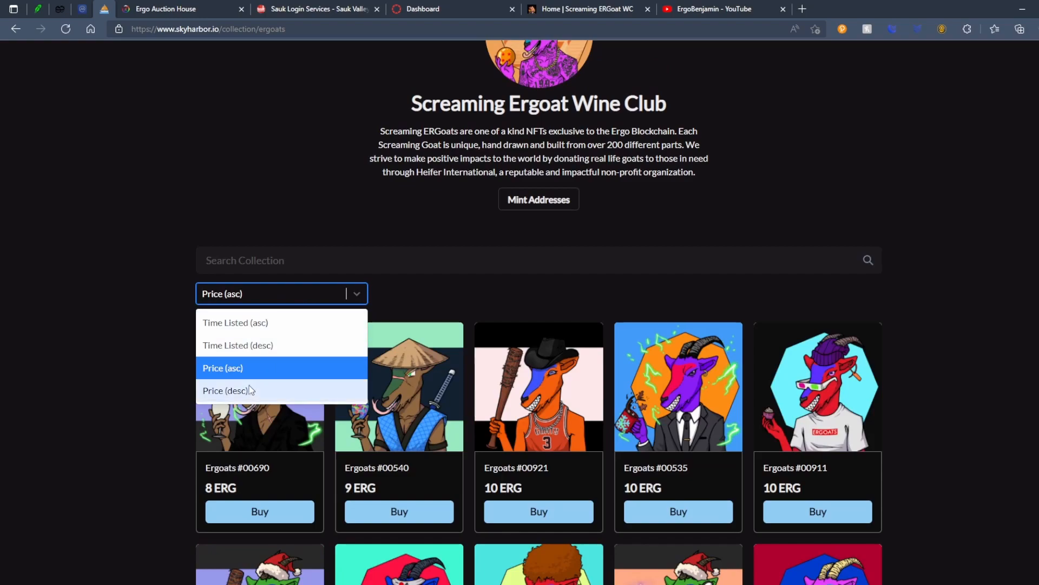
{"action": "left_click", "coordinate": [225, 390]}
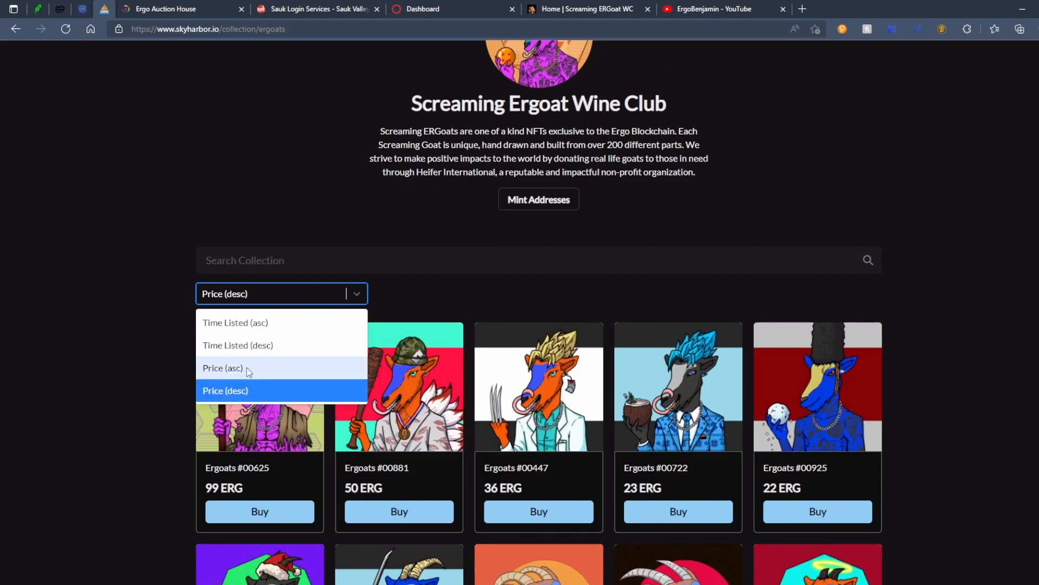
{"action": "left_click", "coordinate": [223, 368]}
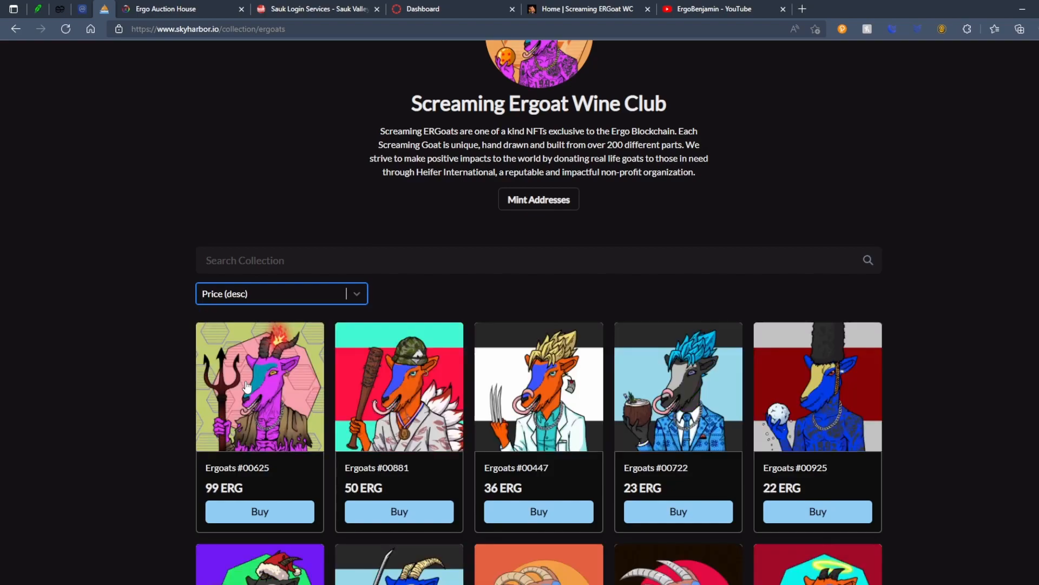
{"action": "scroll", "scroll_direction": "down", "scroll_amount": 3}
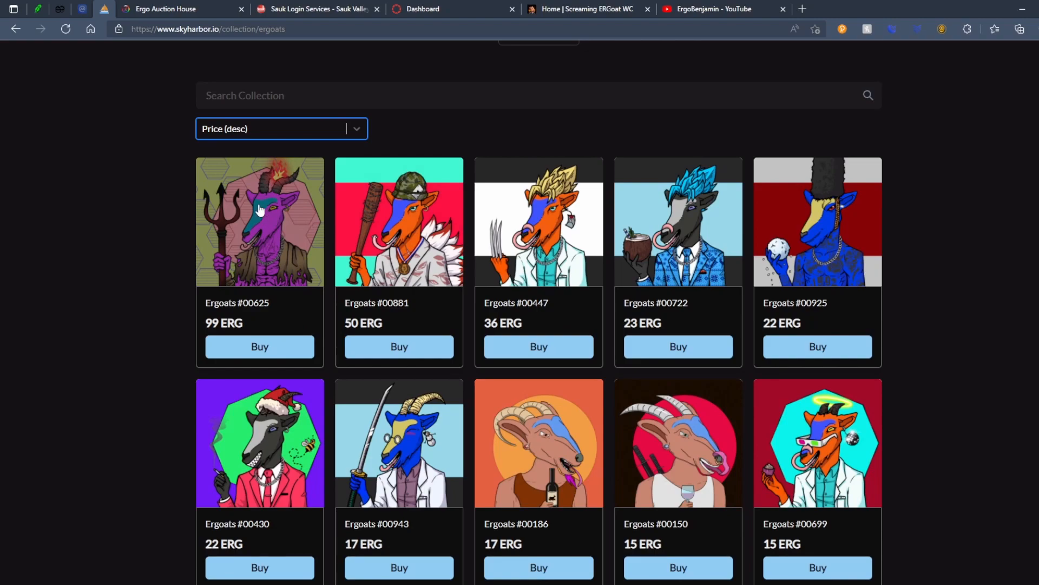
{"action": "mouse_move", "coordinate": [283, 253]}
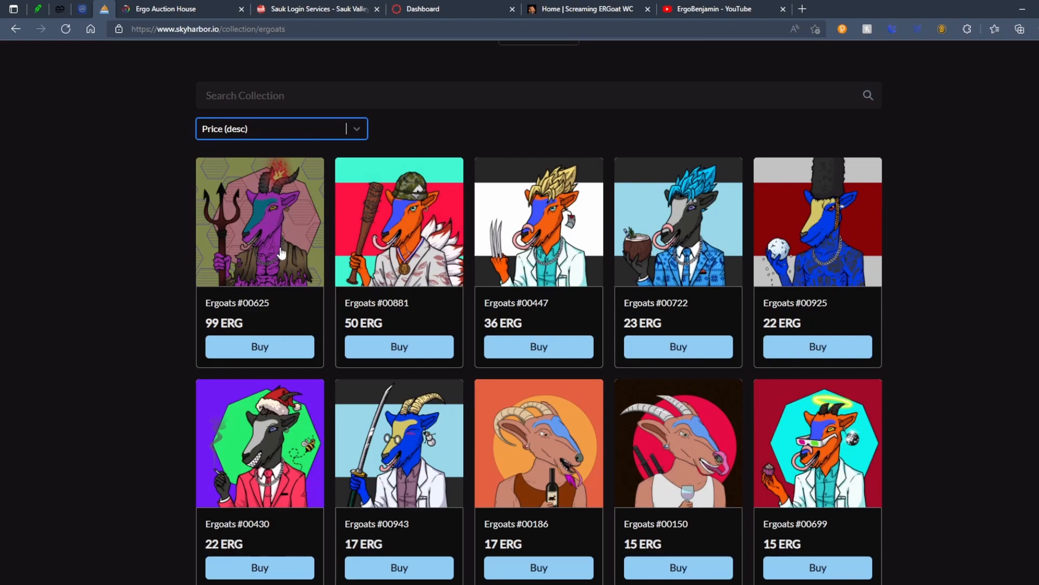
{"action": "mouse_move", "coordinate": [323, 141]}
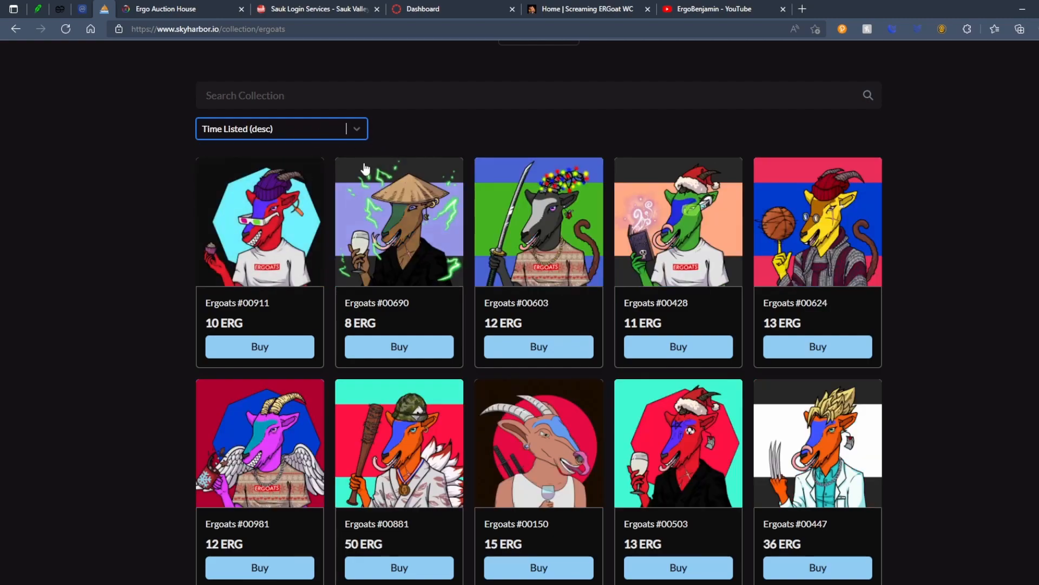
{"action": "mouse_move", "coordinate": [255, 184]}
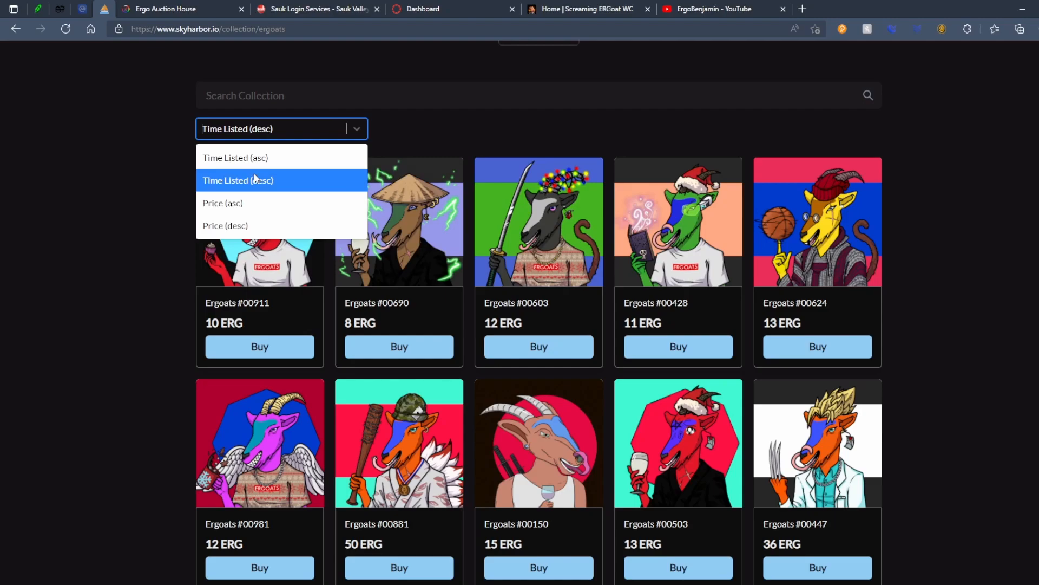
Sort the collection by Time Listed (asc), then return to the full Marketplace
{"action": "left_click", "coordinate": [235, 157]}
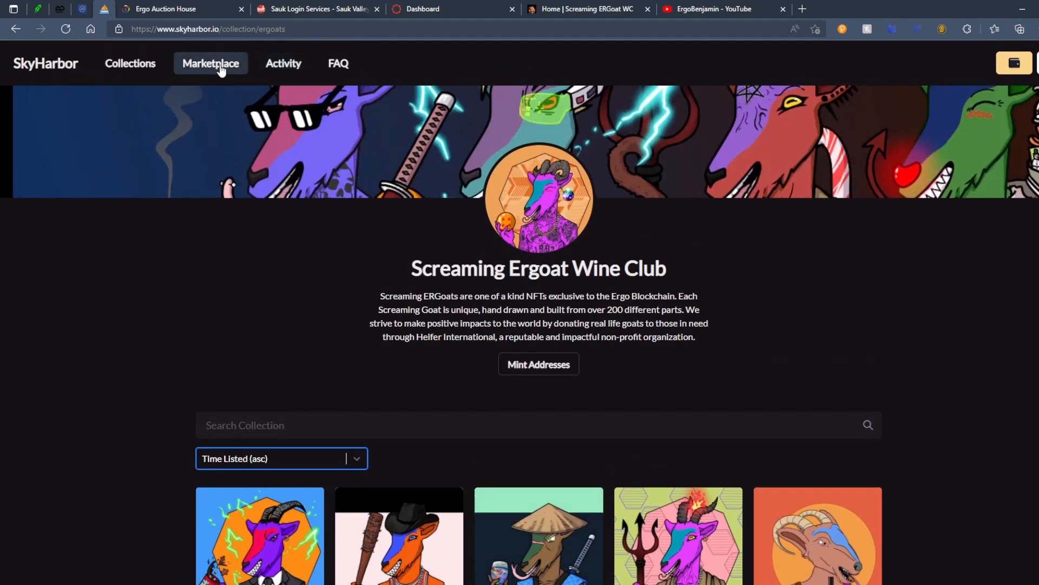
{"action": "left_click", "coordinate": [210, 63]}
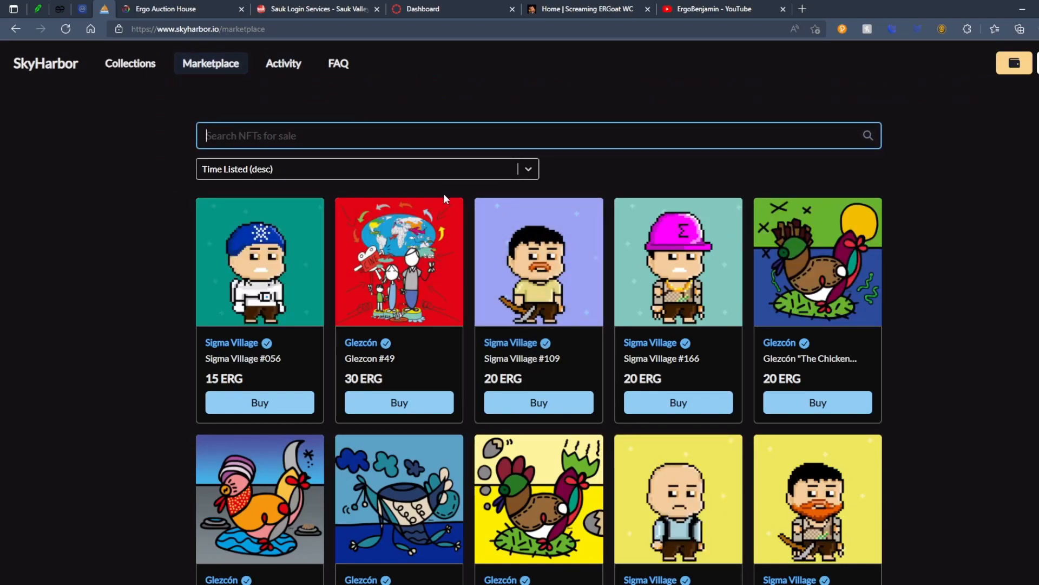
Search the marketplace for 'goat' and browse the matching Screaming Ergoat results
{"action": "type", "text": "g"}
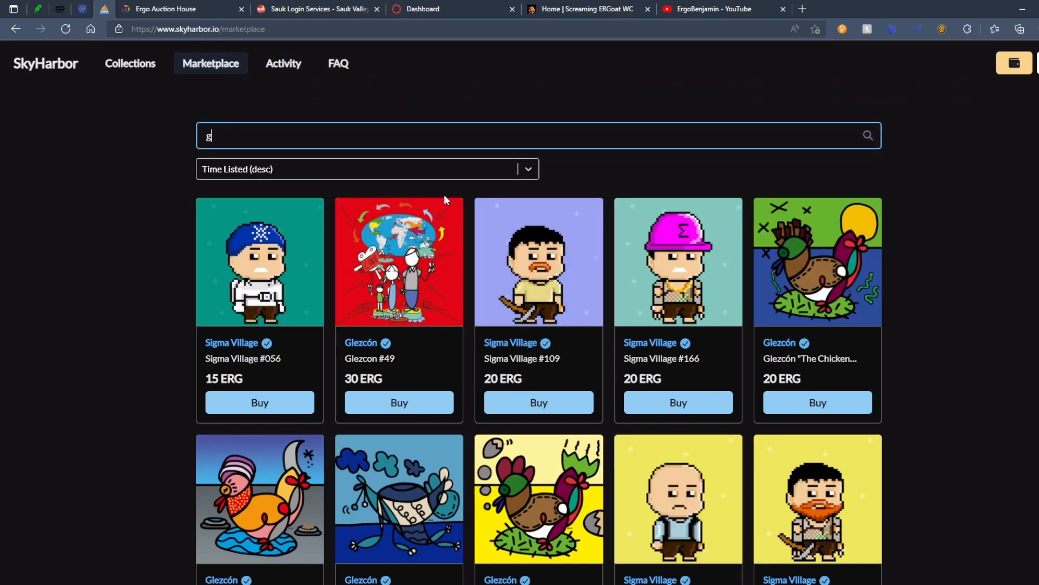
{"action": "type", "text": "oat"}
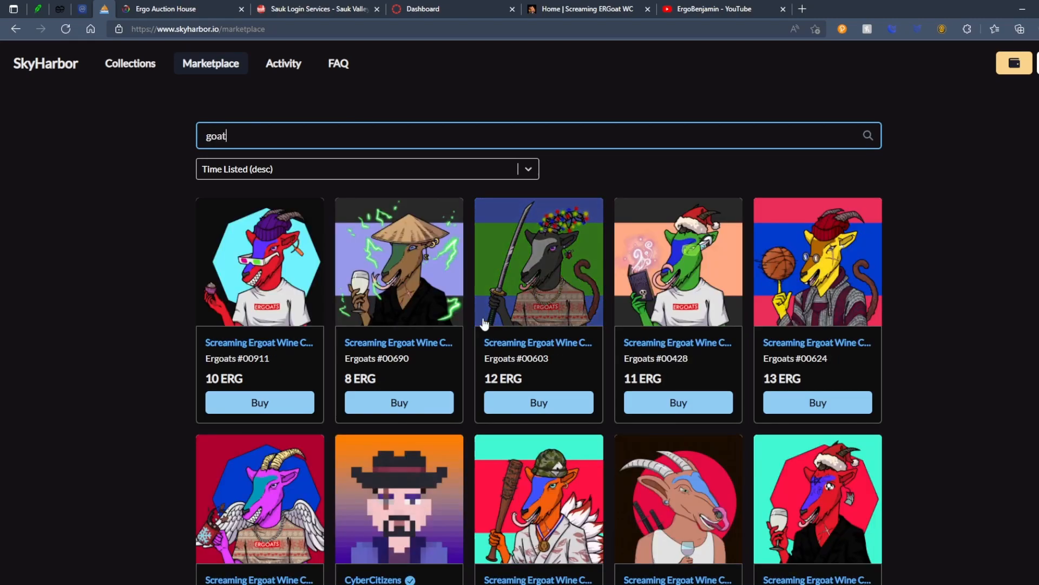
{"action": "scroll", "scroll_direction": "down", "scroll_amount": 3}
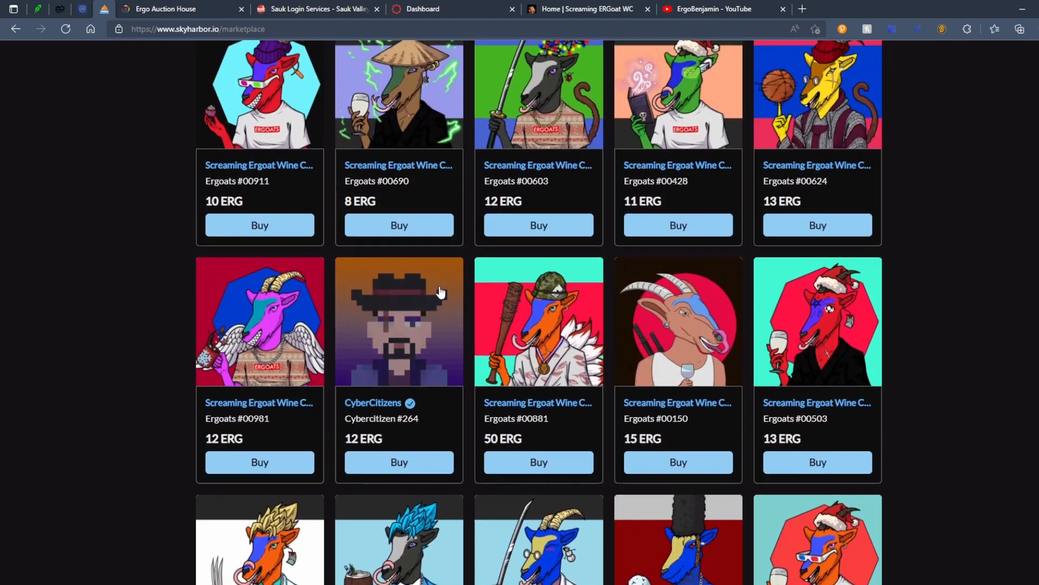
{"action": "scroll", "scroll_direction": "down", "scroll_amount": 3}
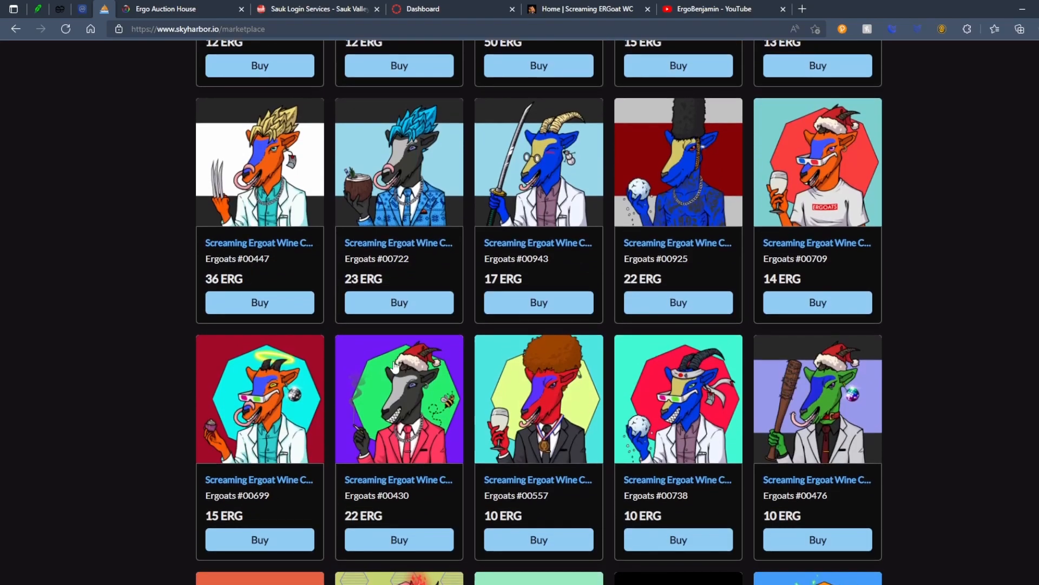
{"action": "scroll", "scroll_direction": "down", "scroll_amount": 3}
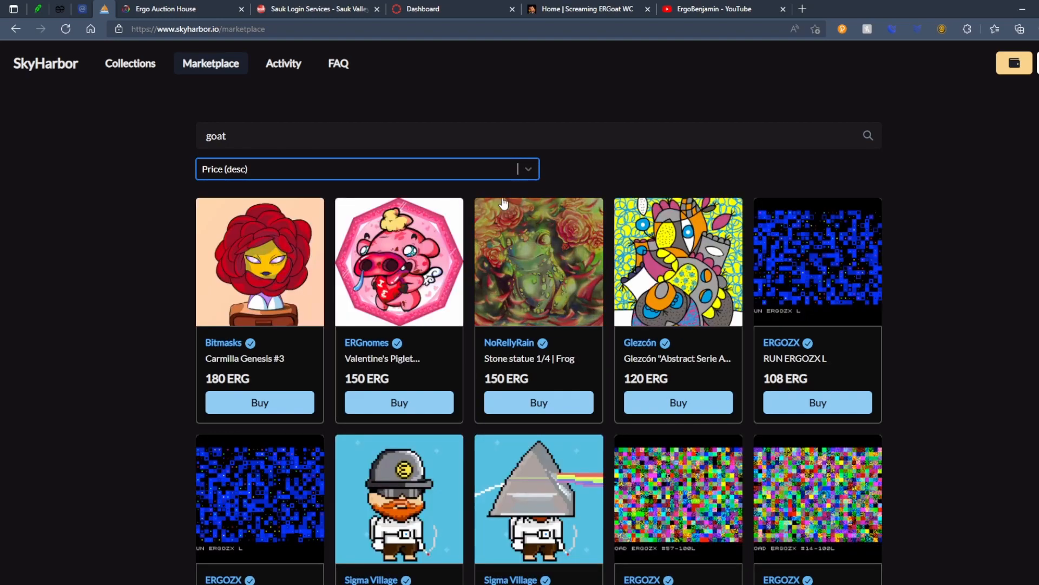
{"action": "mouse_move", "coordinate": [575, 284]}
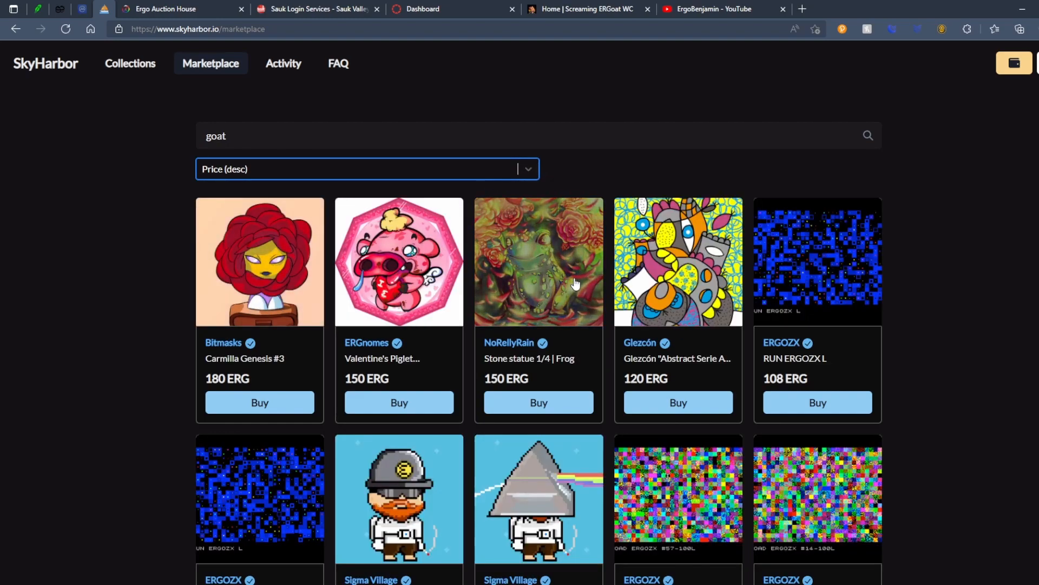
{"action": "scroll", "scroll_direction": "down", "scroll_amount": 3}
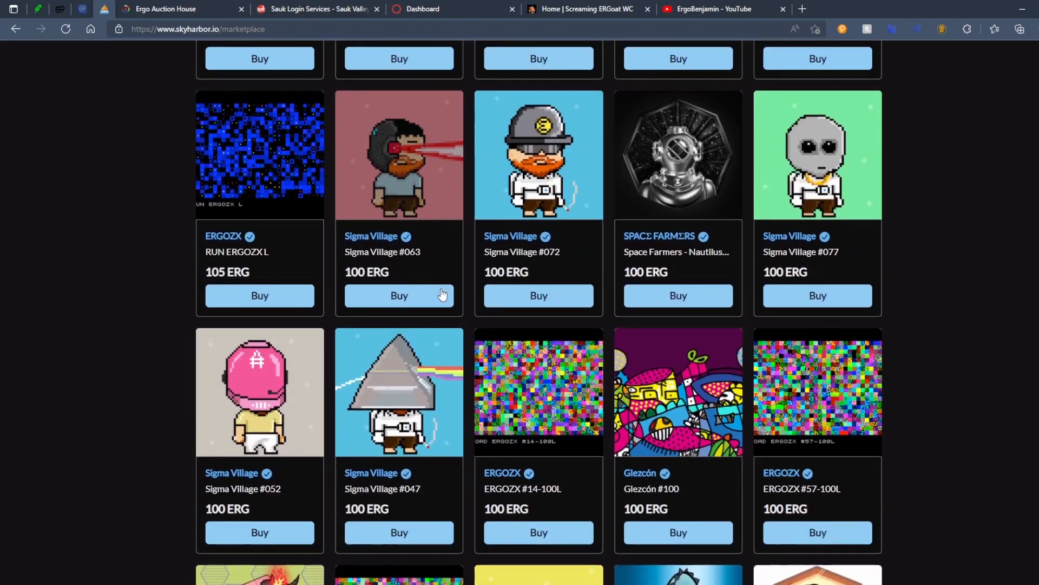
{"action": "scroll", "scroll_direction": "down", "scroll_amount": 3}
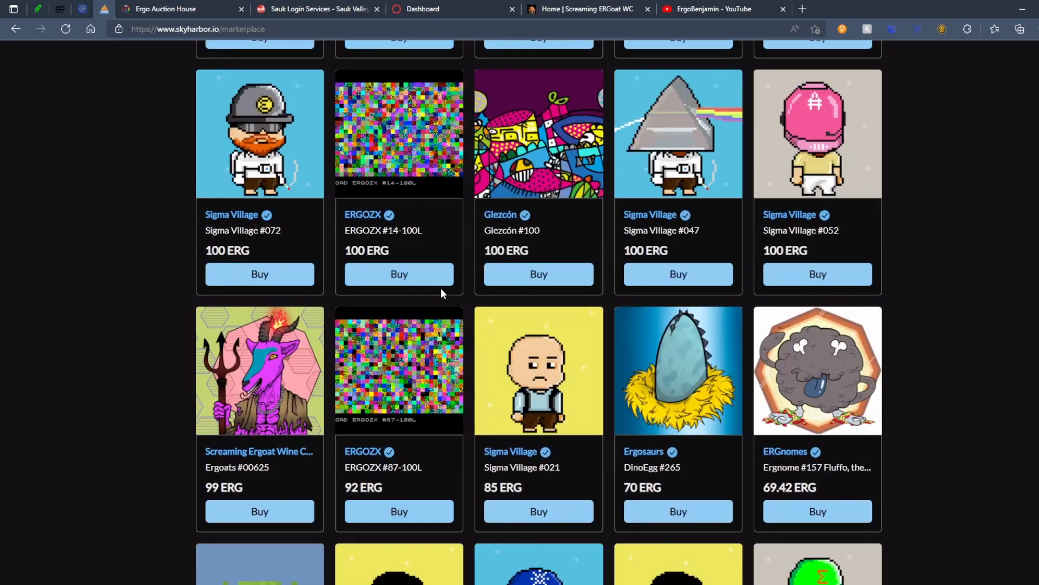
{"action": "scroll", "scroll_direction": "down", "scroll_amount": 3}
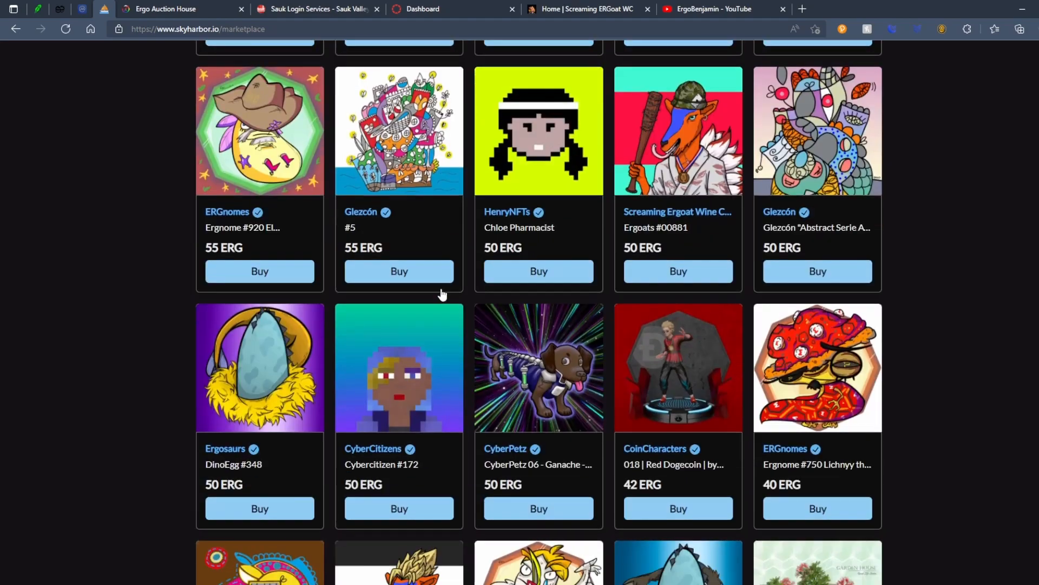
{"action": "scroll", "scroll_direction": "down", "scroll_amount": 3}
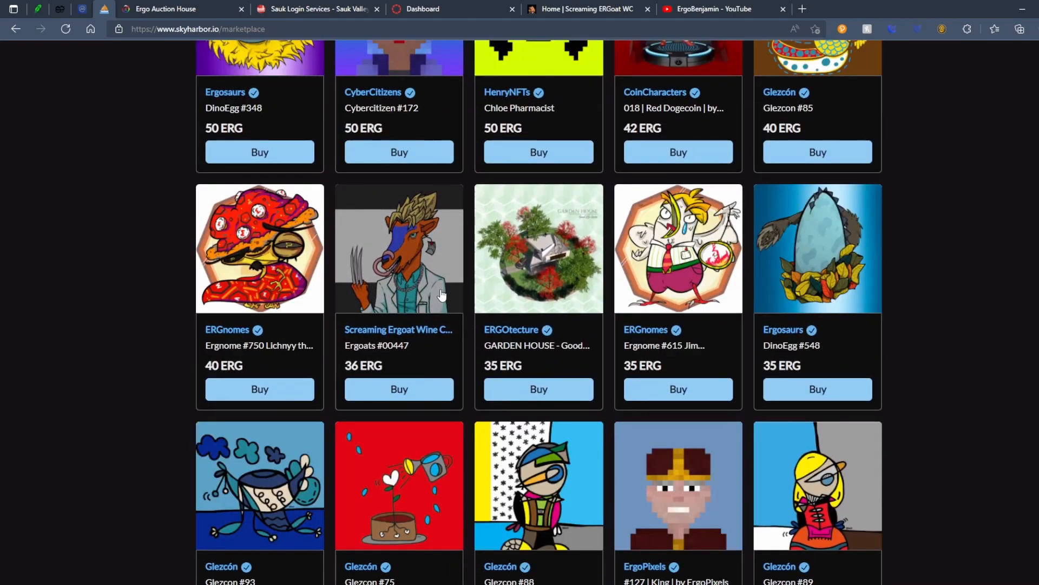
{"action": "mouse_move", "coordinate": [226, 341]}
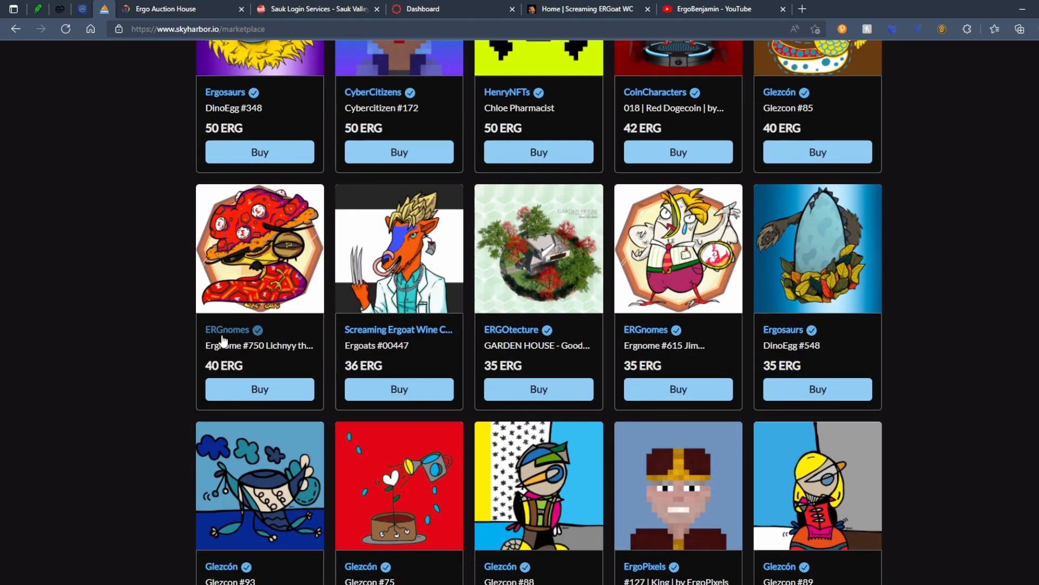
Leave the ERGnomes collection for the full Marketplace sorted by highest price first
{"action": "left_click", "coordinate": [227, 329]}
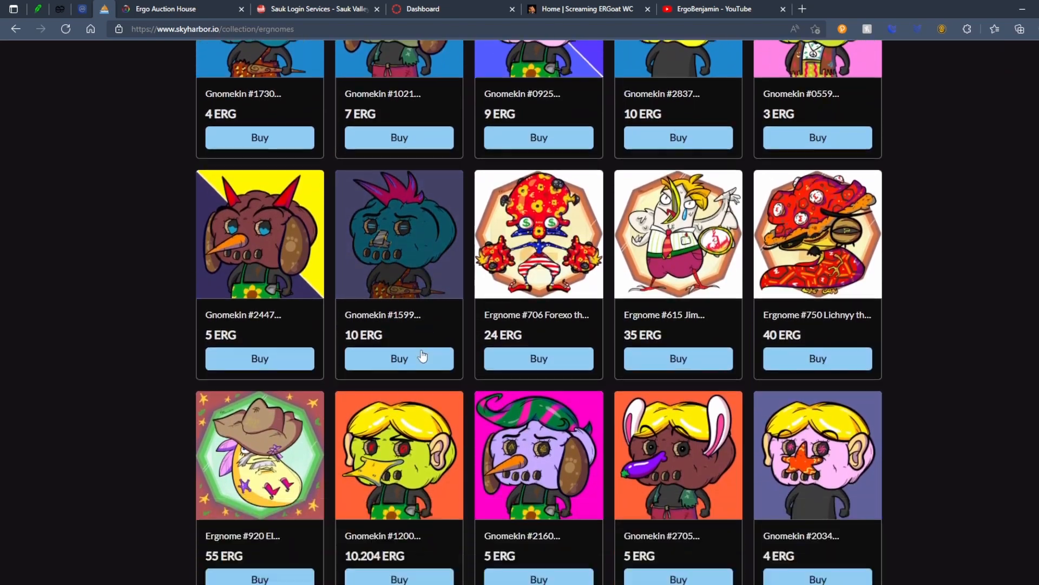
{"action": "scroll", "scroll_direction": "down", "scroll_amount": 3}
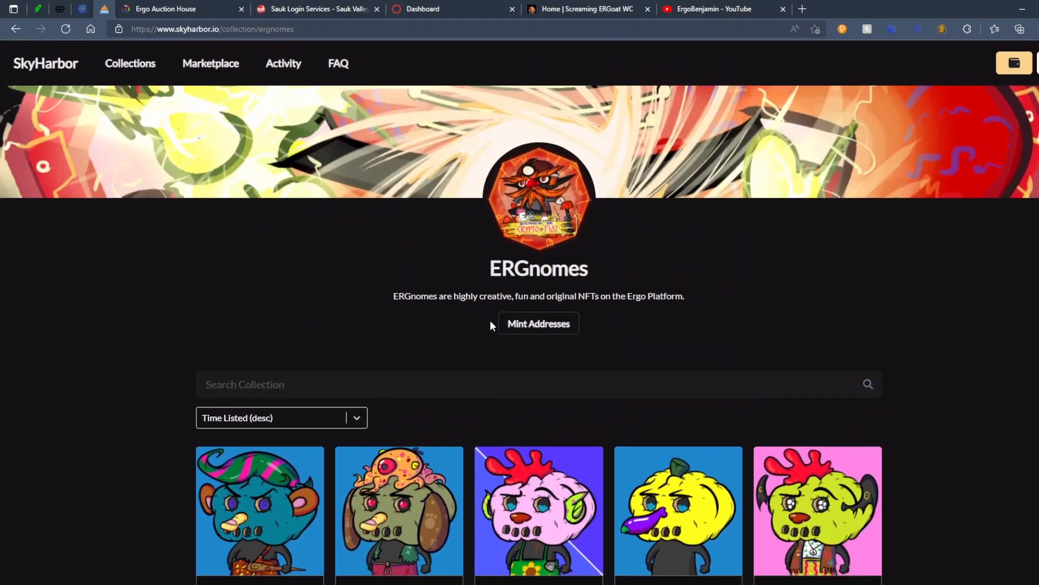
{"action": "left_click", "coordinate": [210, 63]}
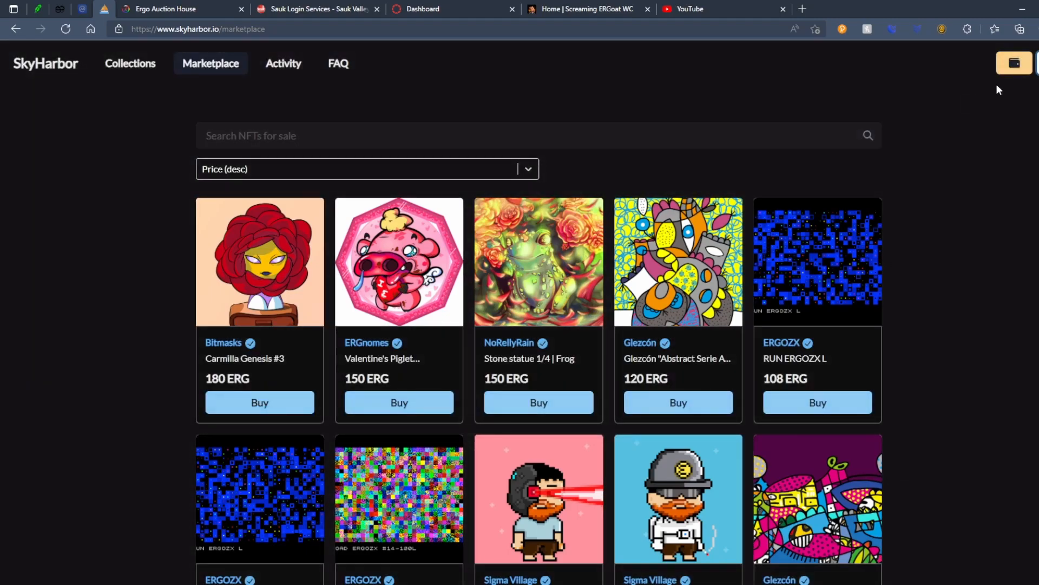
Bring up the Select your wallet dialog offering Nautilus Wallet
{"action": "left_click", "coordinate": [1014, 63]}
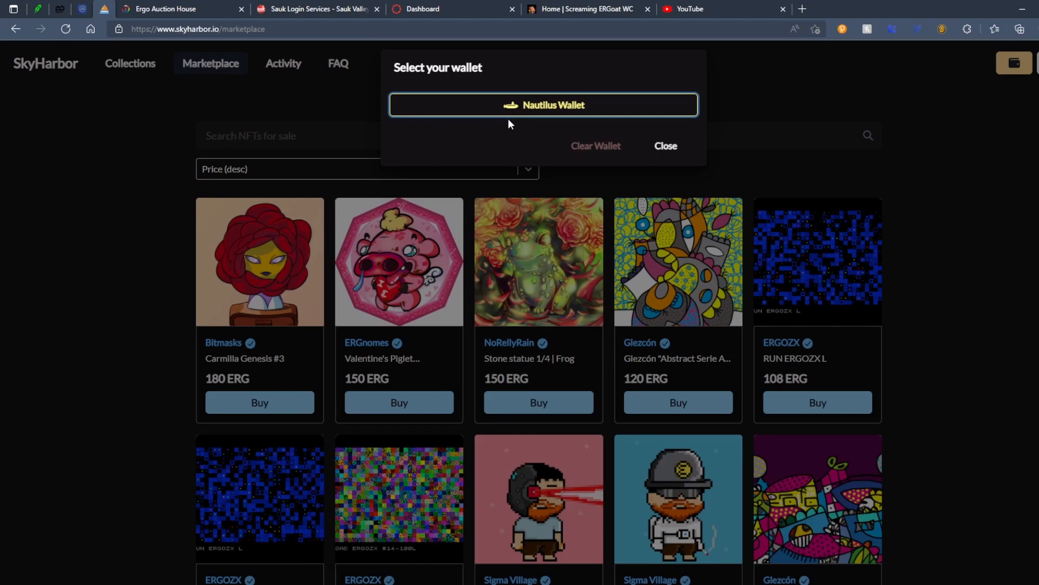
{"action": "mouse_move", "coordinate": [576, 140]}
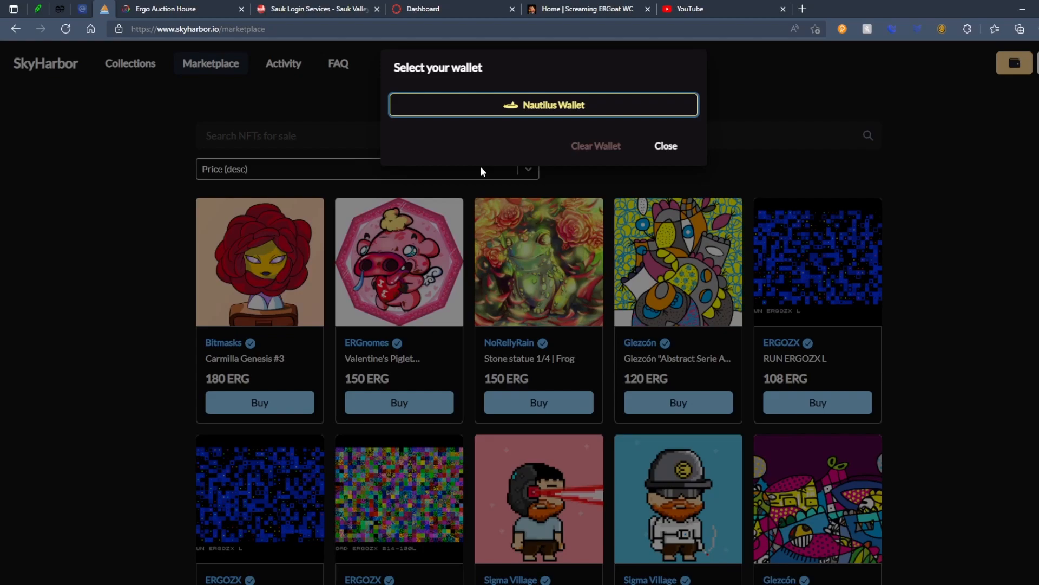
{"action": "mouse_move", "coordinate": [437, 178]}
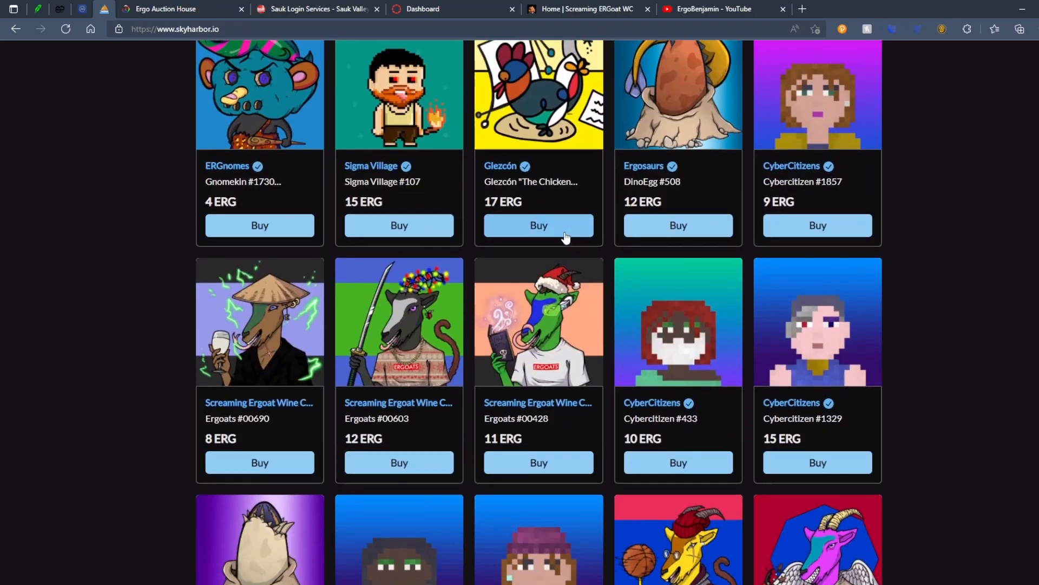
{"action": "scroll", "scroll_direction": "down", "scroll_amount": 3}
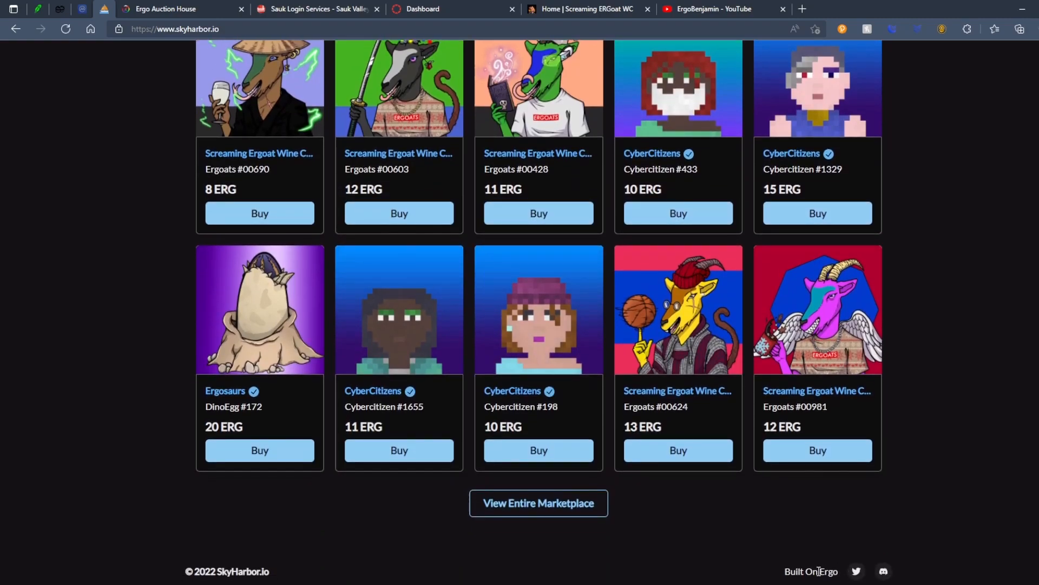
{"action": "mouse_move", "coordinate": [853, 571]}
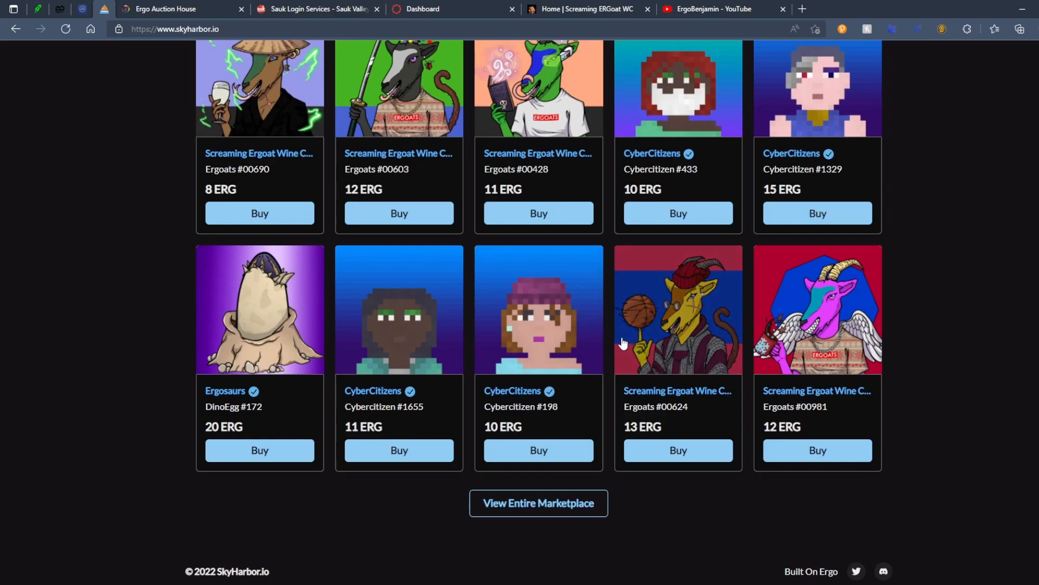
{"action": "scroll", "scroll_direction": "up", "scroll_amount": 3}
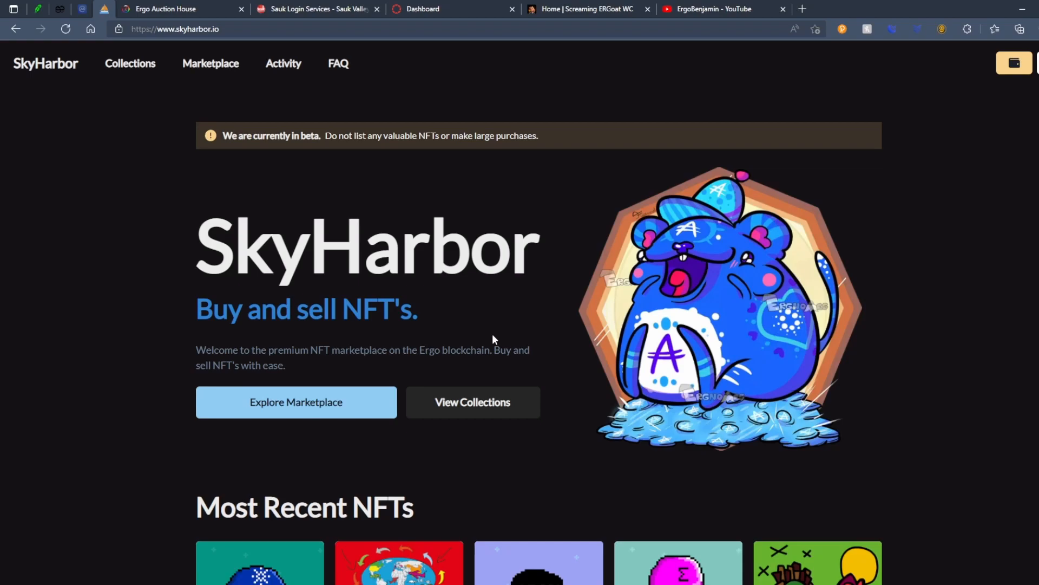
{"action": "mouse_move", "coordinate": [266, 65]}
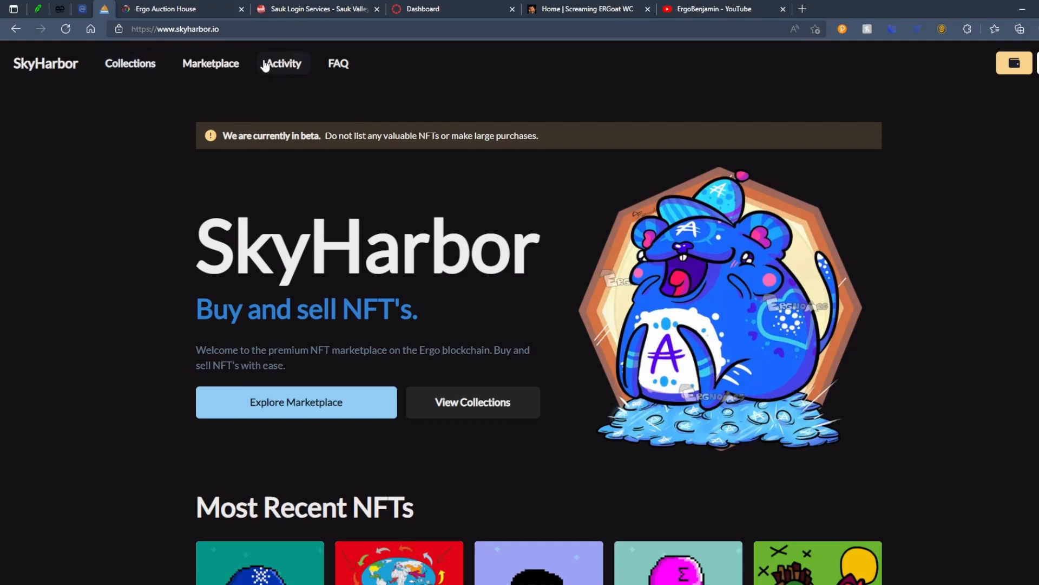
Go to the FAQ page, expand 'What is SkyHarbor?' and read down toward the Team section
{"action": "left_click", "coordinate": [338, 63]}
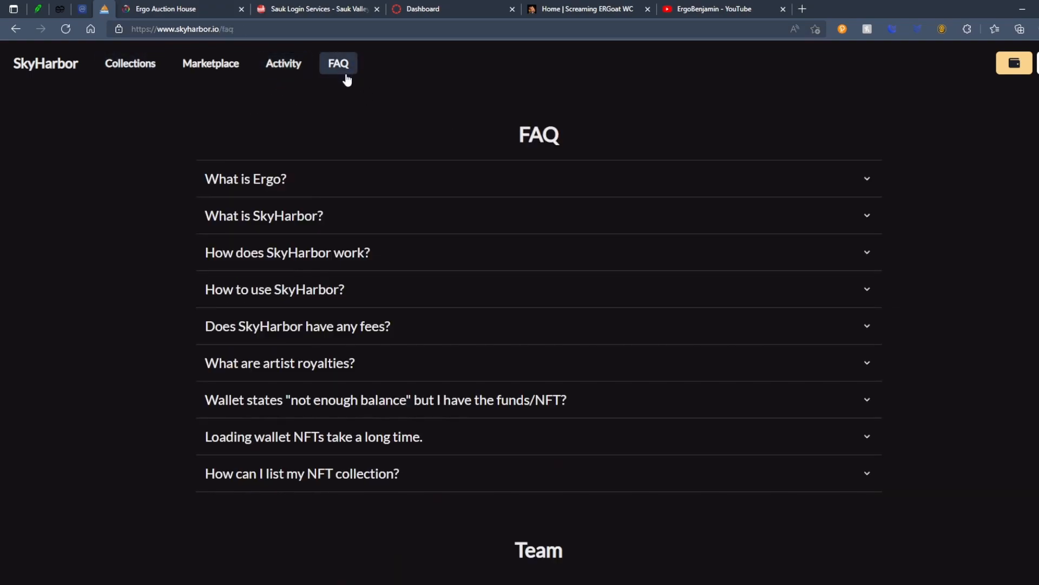
{"action": "mouse_move", "coordinate": [324, 156]}
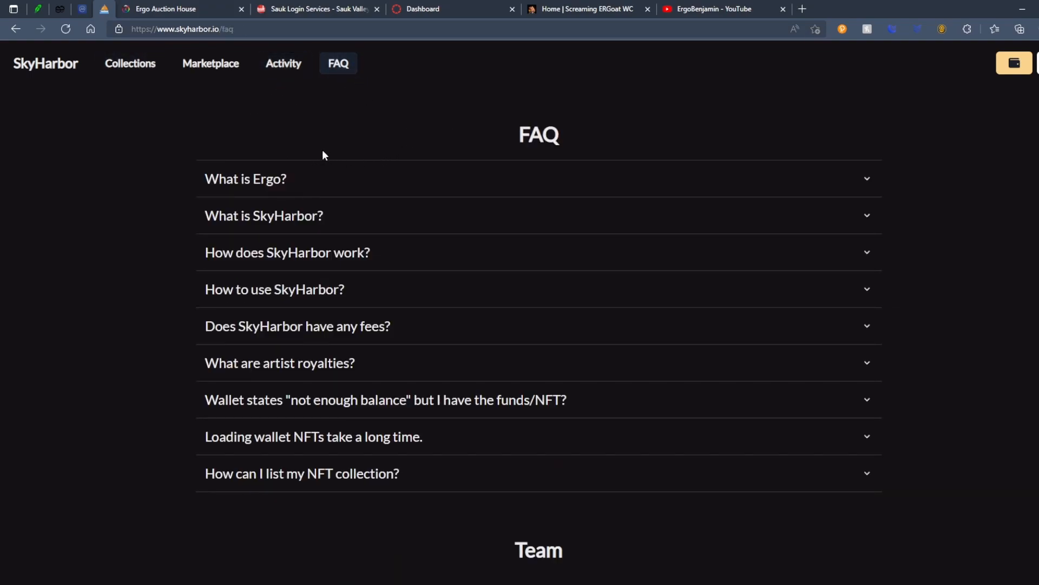
{"action": "mouse_move", "coordinate": [350, 176]}
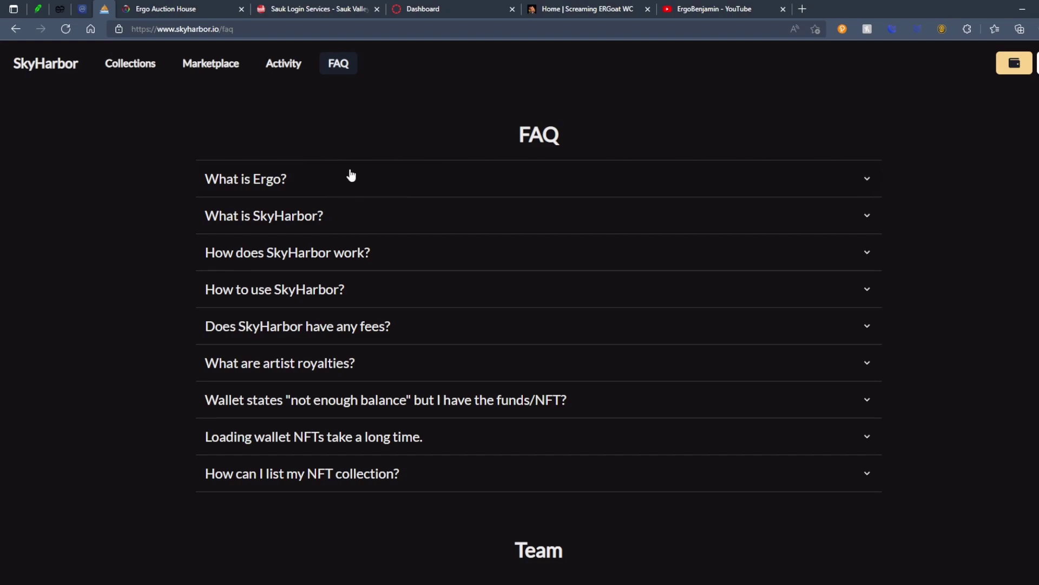
{"action": "mouse_move", "coordinate": [366, 223]}
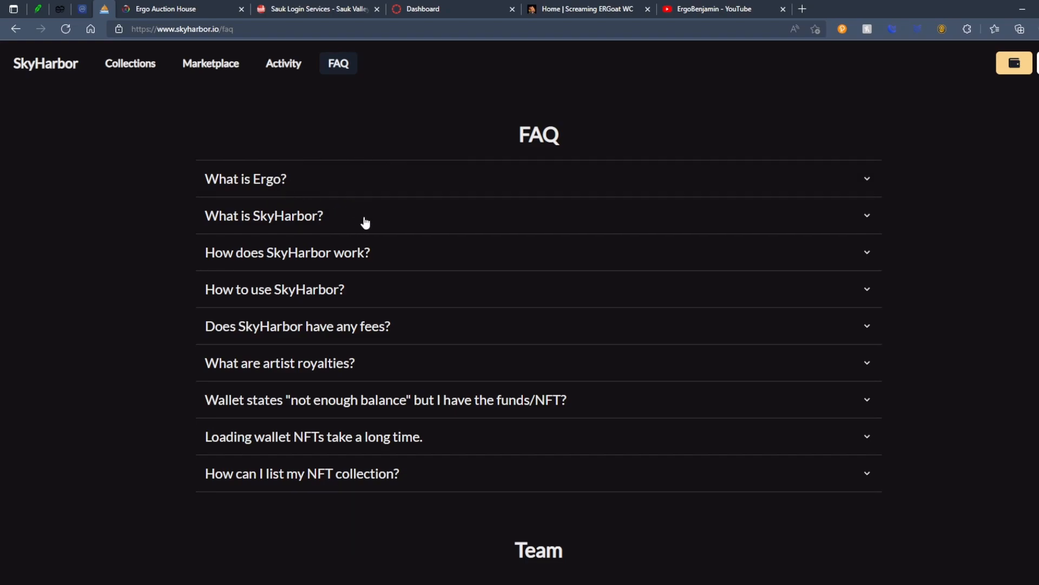
{"action": "left_click", "coordinate": [264, 216]}
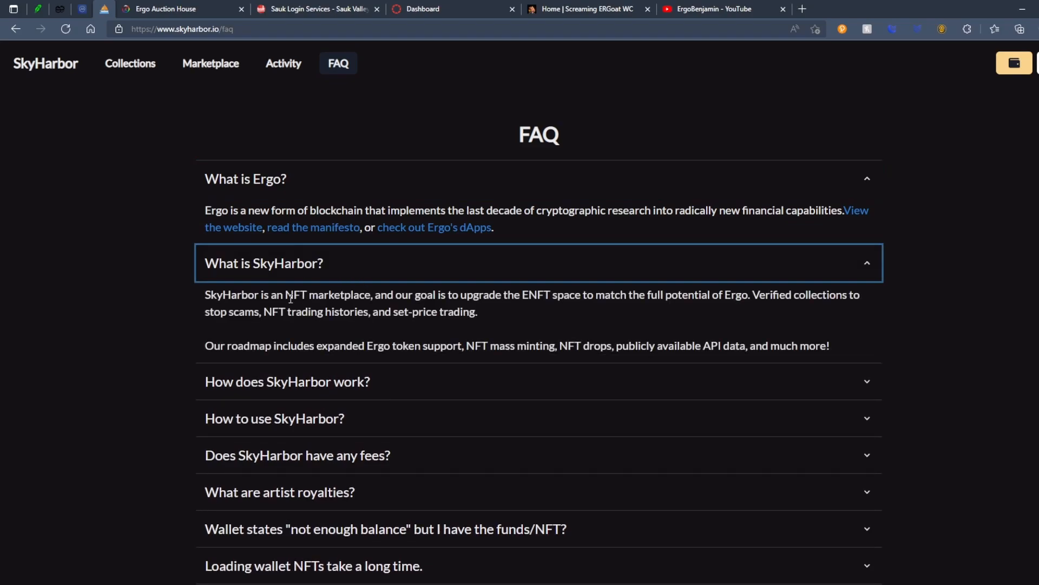
{"action": "scroll", "scroll_direction": "down", "scroll_amount": 3}
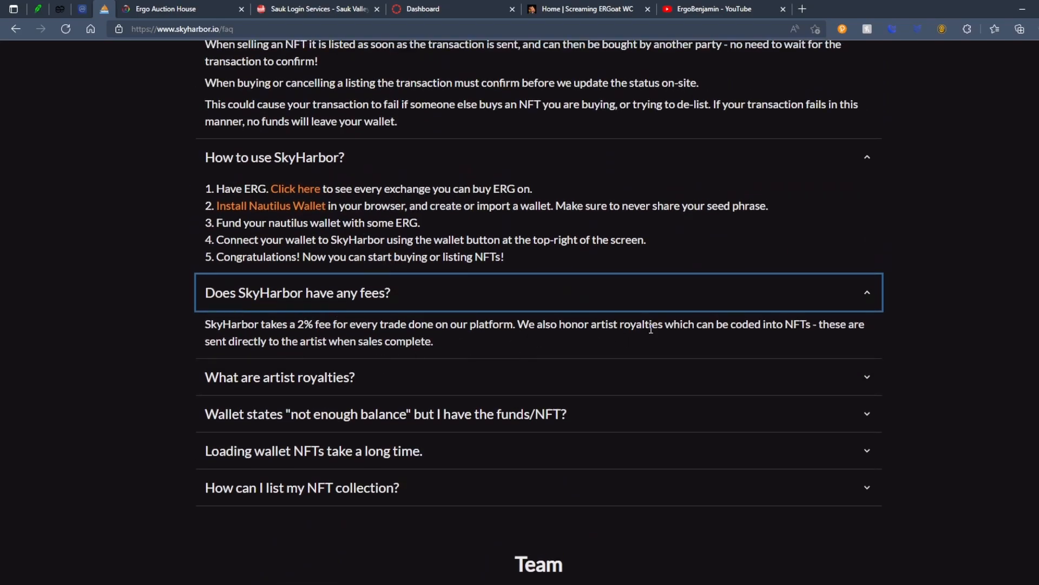
{"action": "mouse_move", "coordinate": [294, 295]}
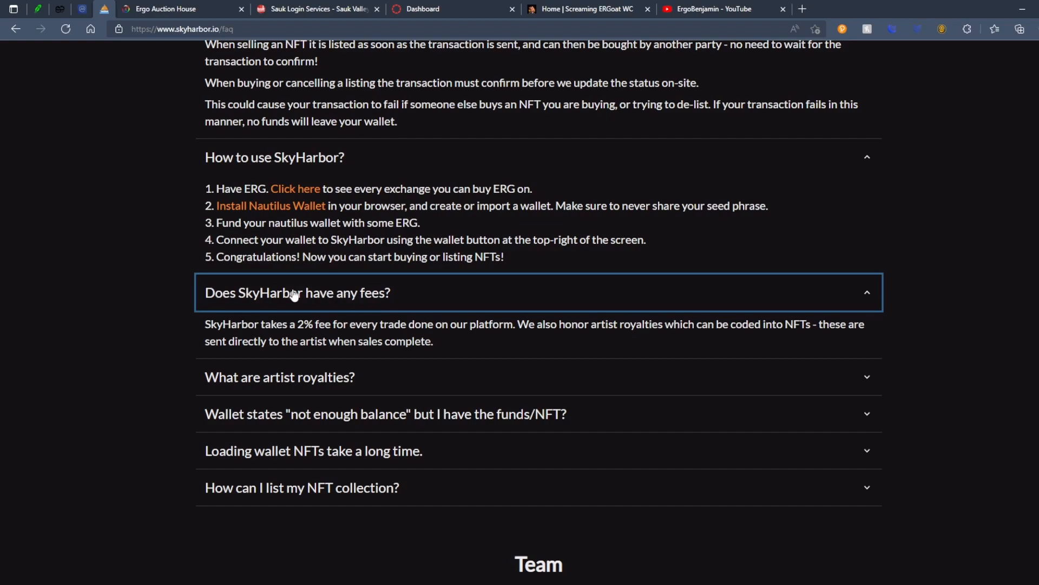
{"action": "mouse_move", "coordinate": [369, 295]}
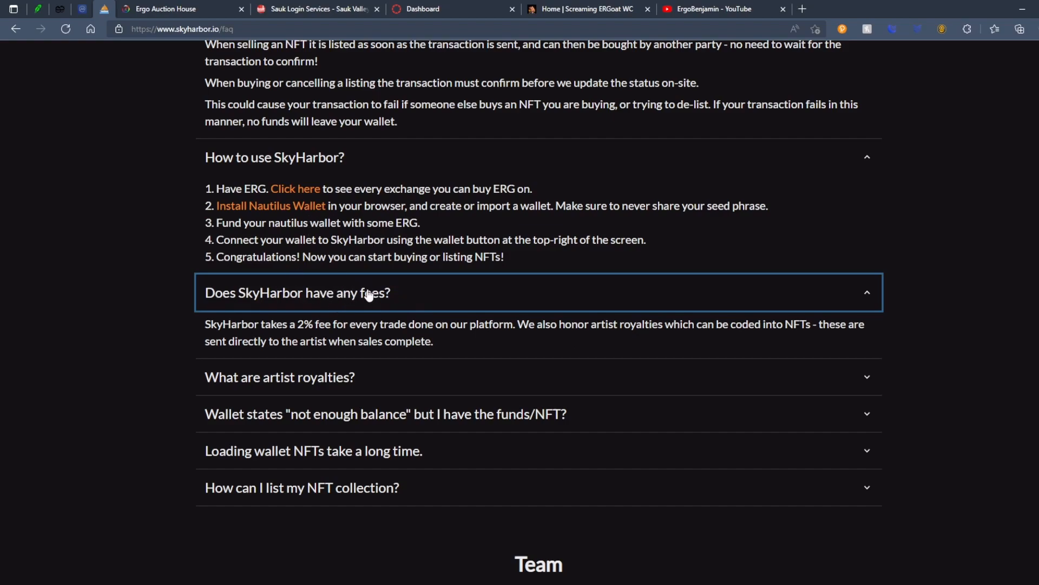
{"action": "scroll", "scroll_direction": "down", "scroll_amount": 3}
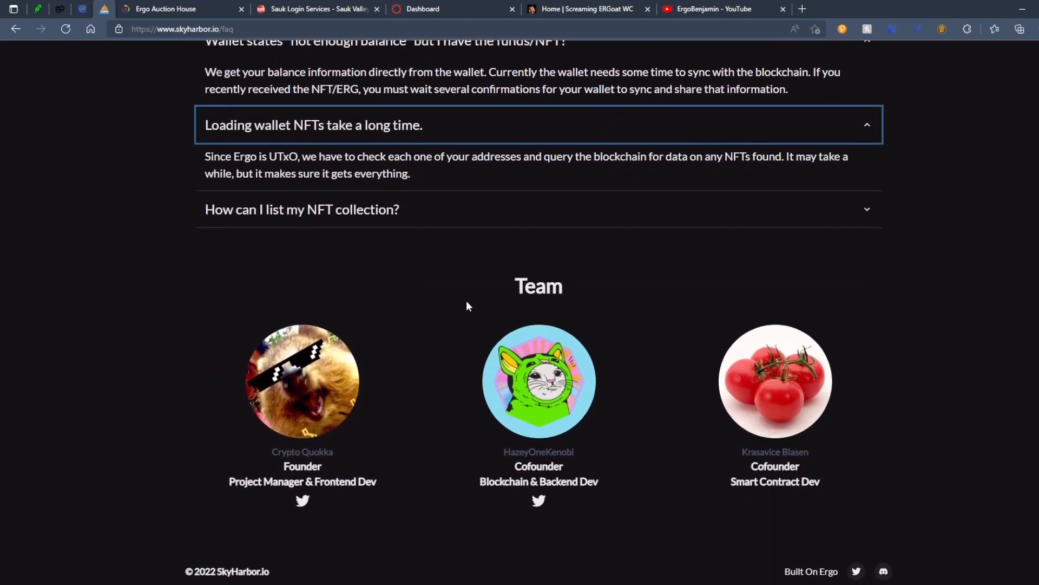
{"action": "mouse_move", "coordinate": [346, 403]}
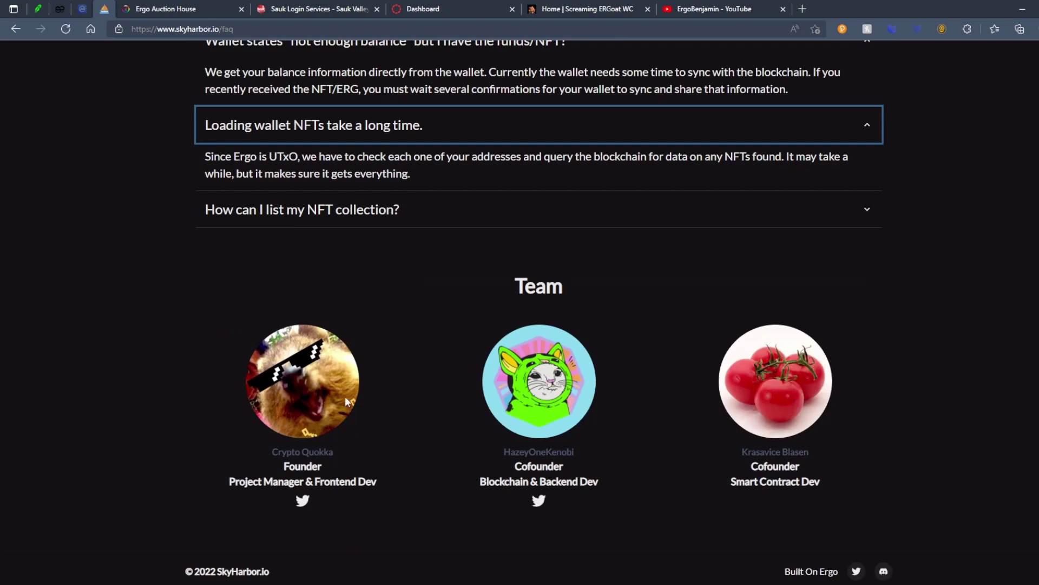
{"action": "mouse_move", "coordinate": [363, 389]}
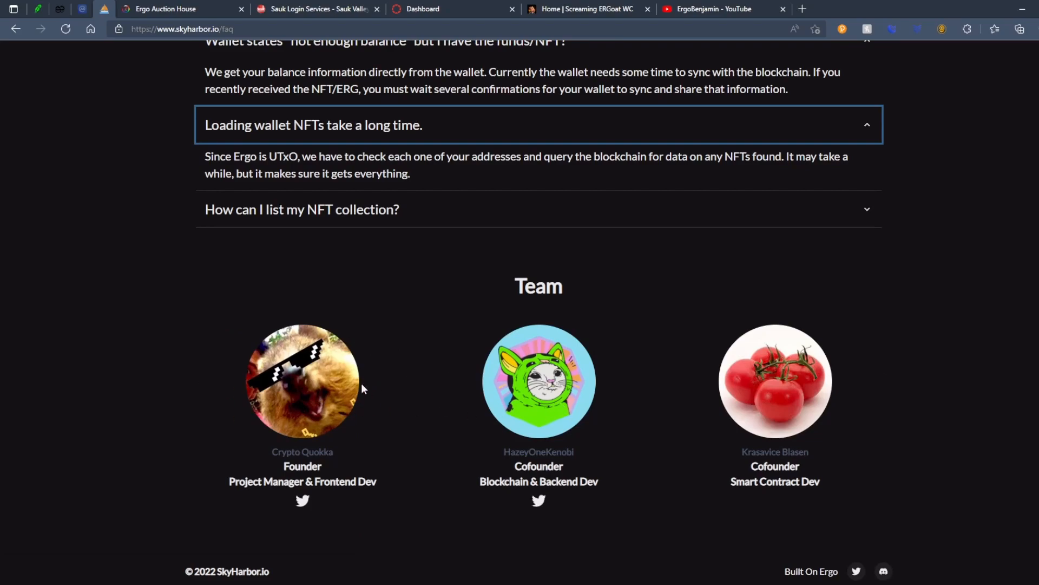
{"action": "mouse_move", "coordinate": [294, 420]}
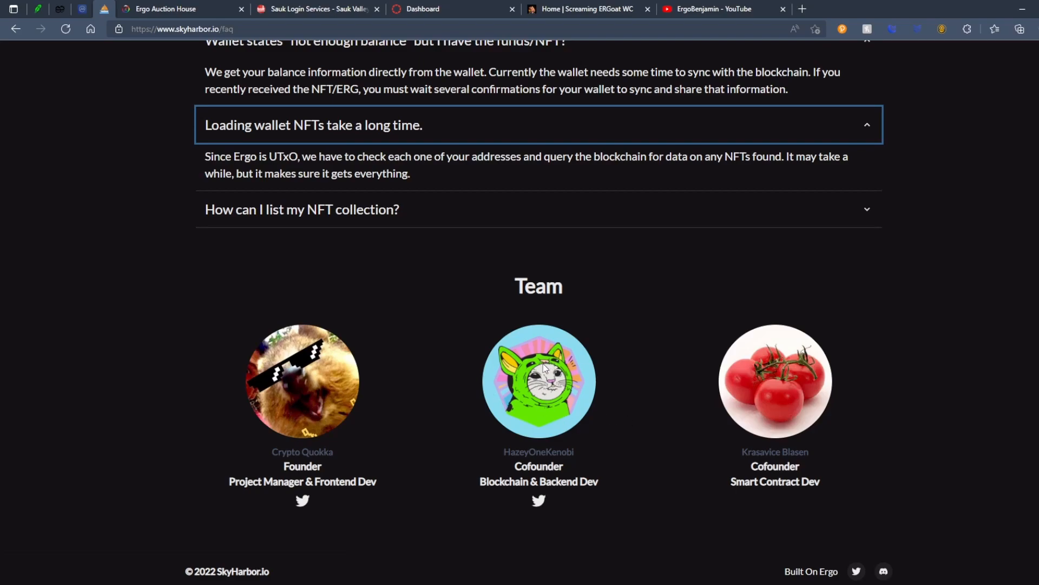
{"action": "mouse_move", "coordinate": [551, 383]}
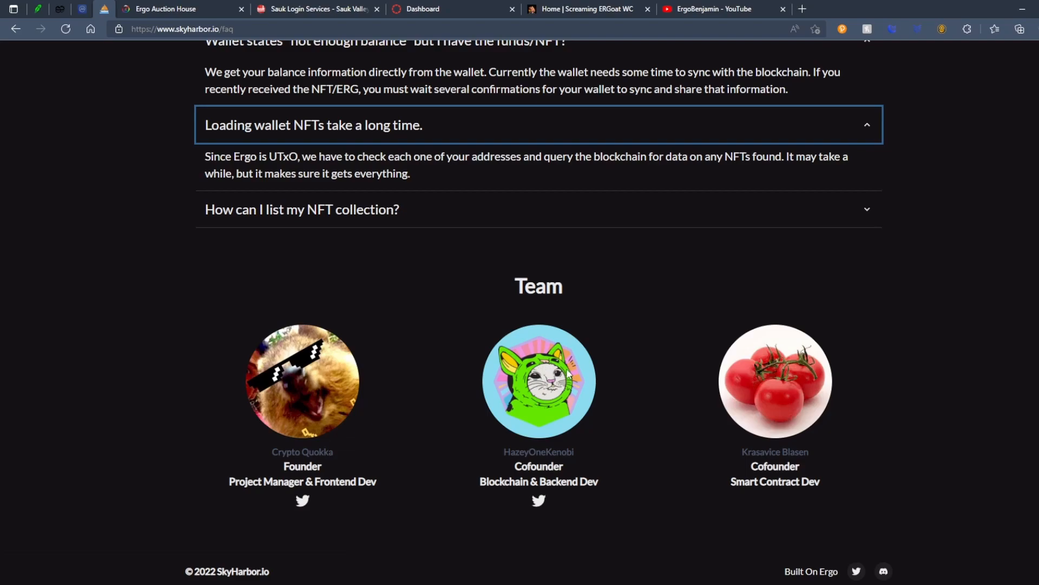
Scroll up the FAQ and go to the Collections overview led by Sigma Village
{"action": "scroll", "scroll_direction": "up", "scroll_amount": 3}
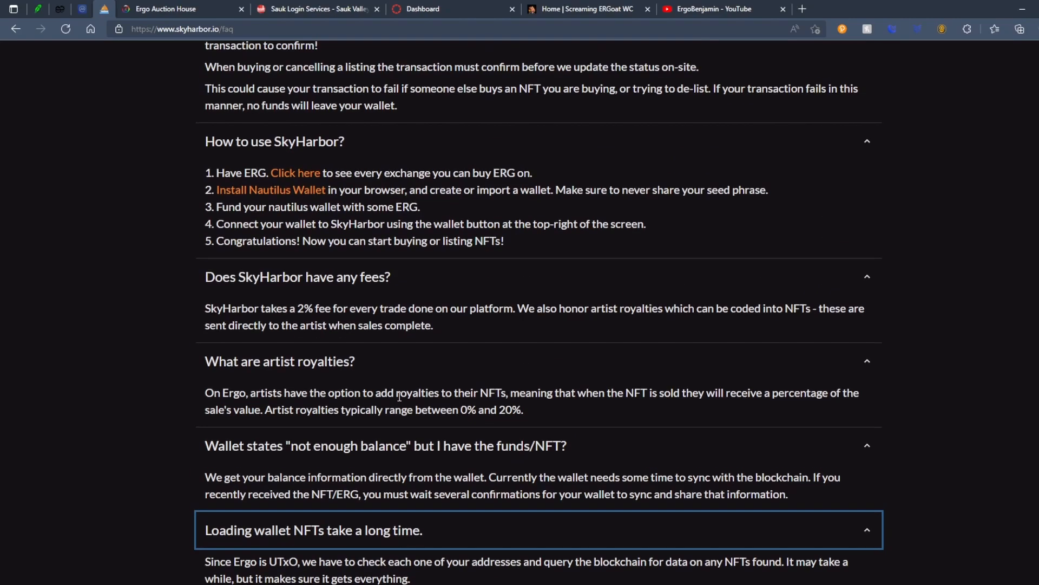
{"action": "left_click", "coordinate": [130, 63]}
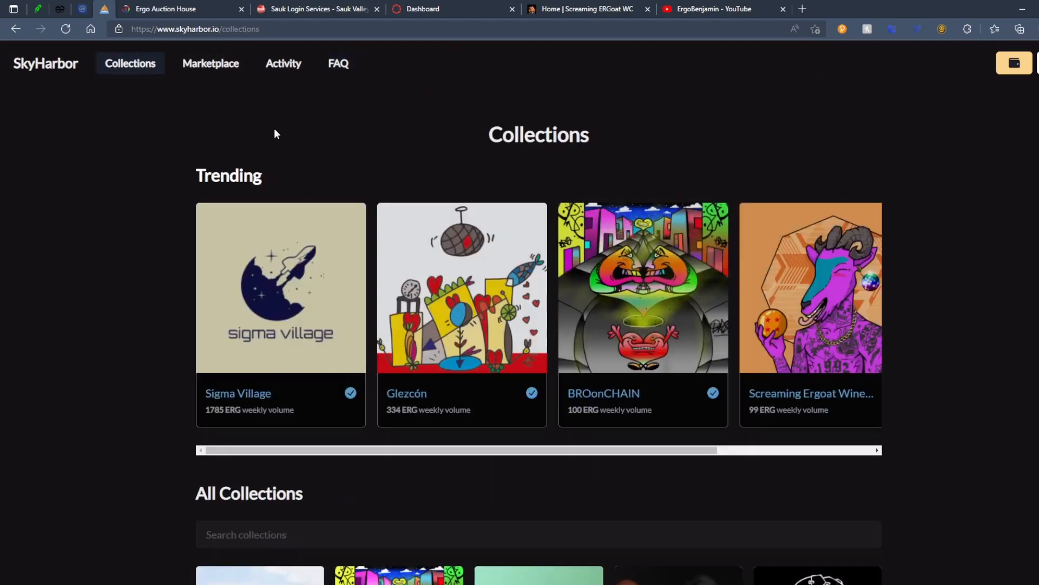
{"action": "scroll", "scroll_direction": "down", "scroll_amount": 3}
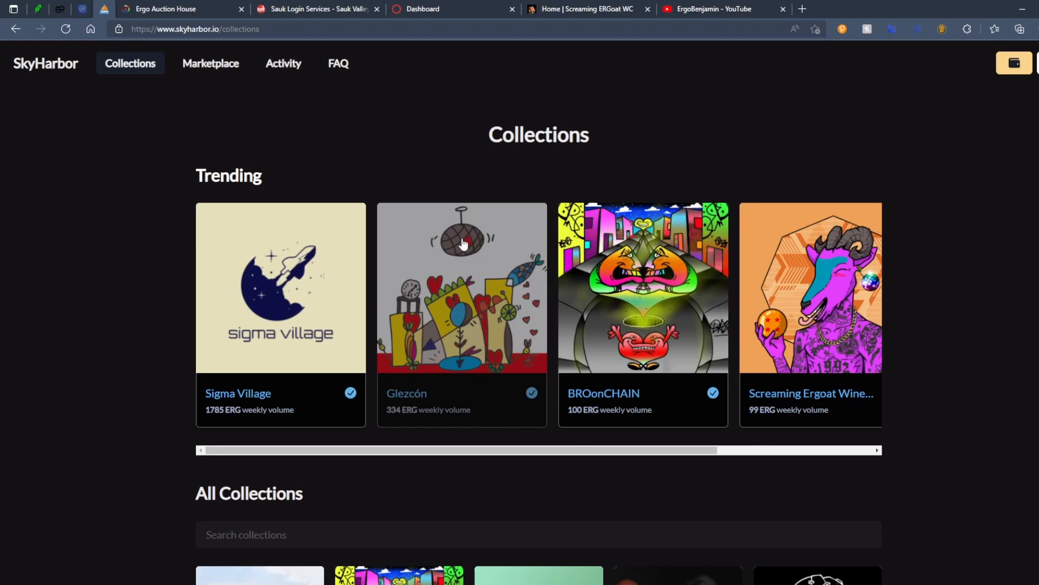
{"action": "mouse_move", "coordinate": [435, 197]}
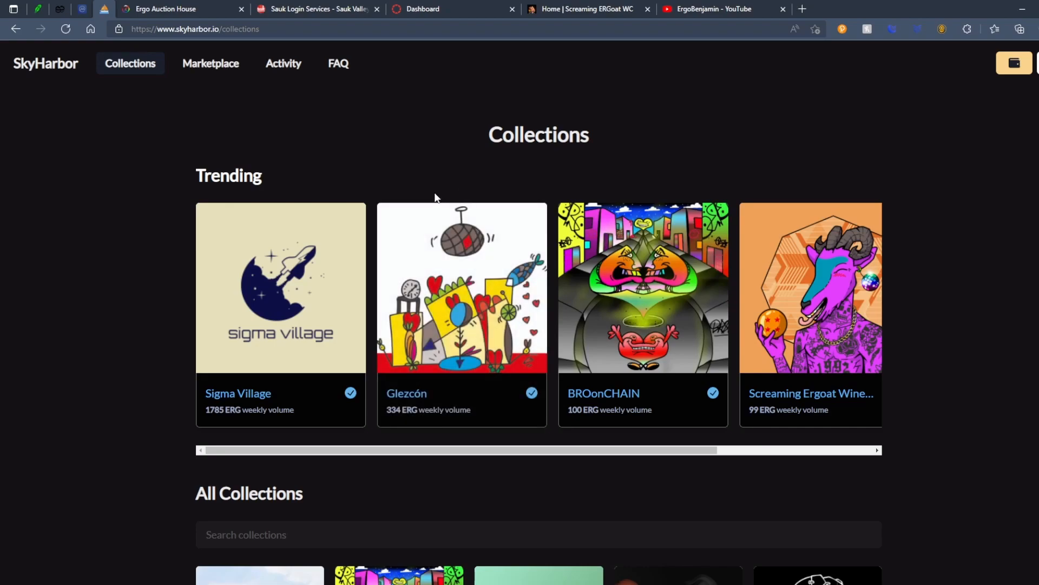